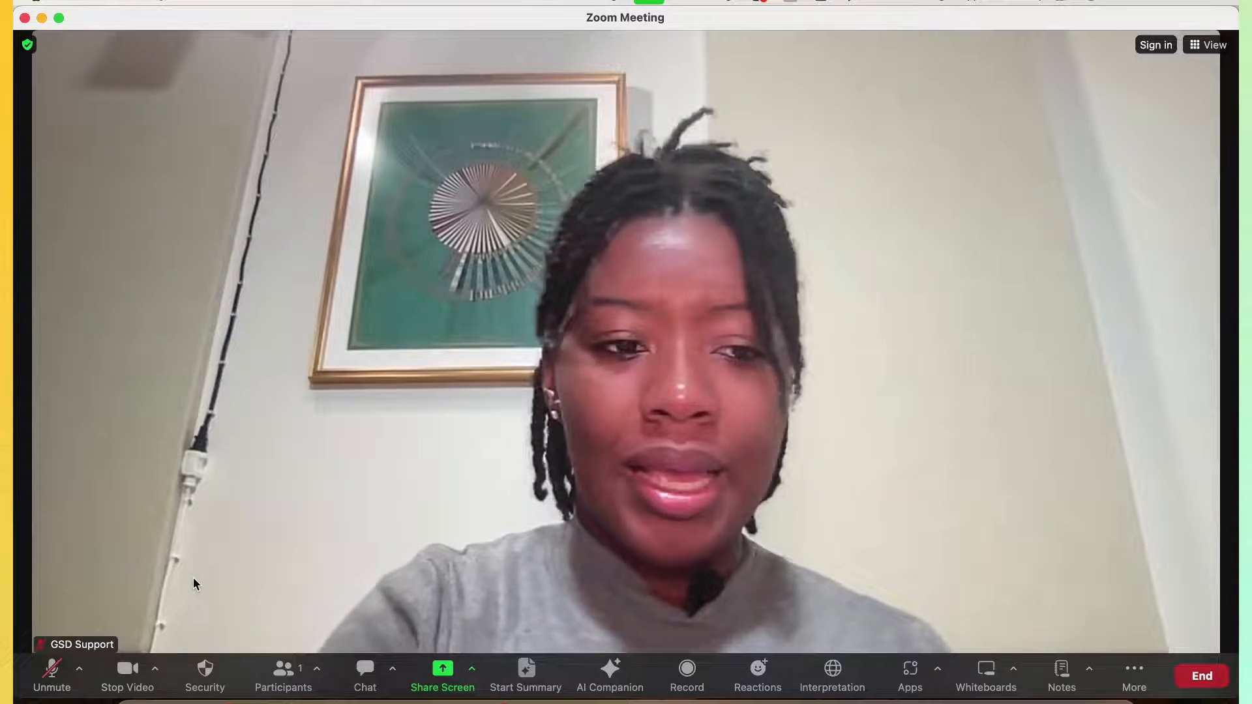
{"action": "mouse_move", "coordinate": [157, 674]}
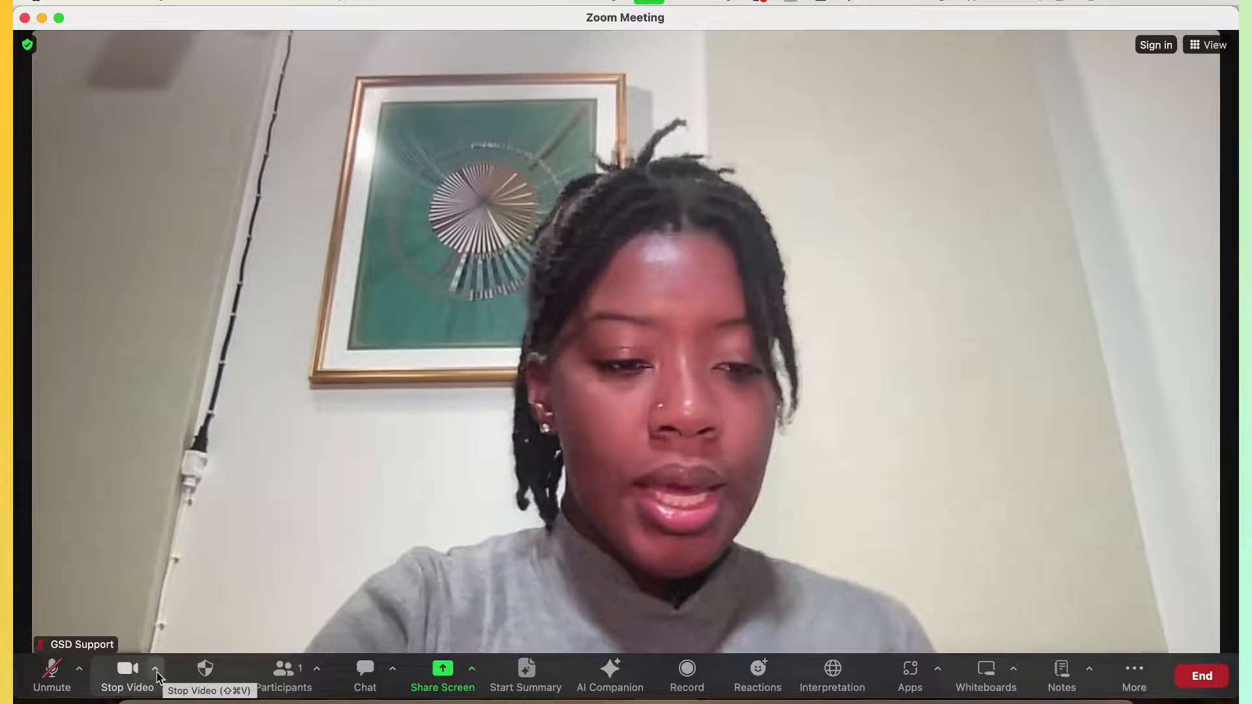
Step: Turn on Blur My Background from Zoom's Stop Video arrow menu
{"action": "left_click", "coordinate": [156, 668]}
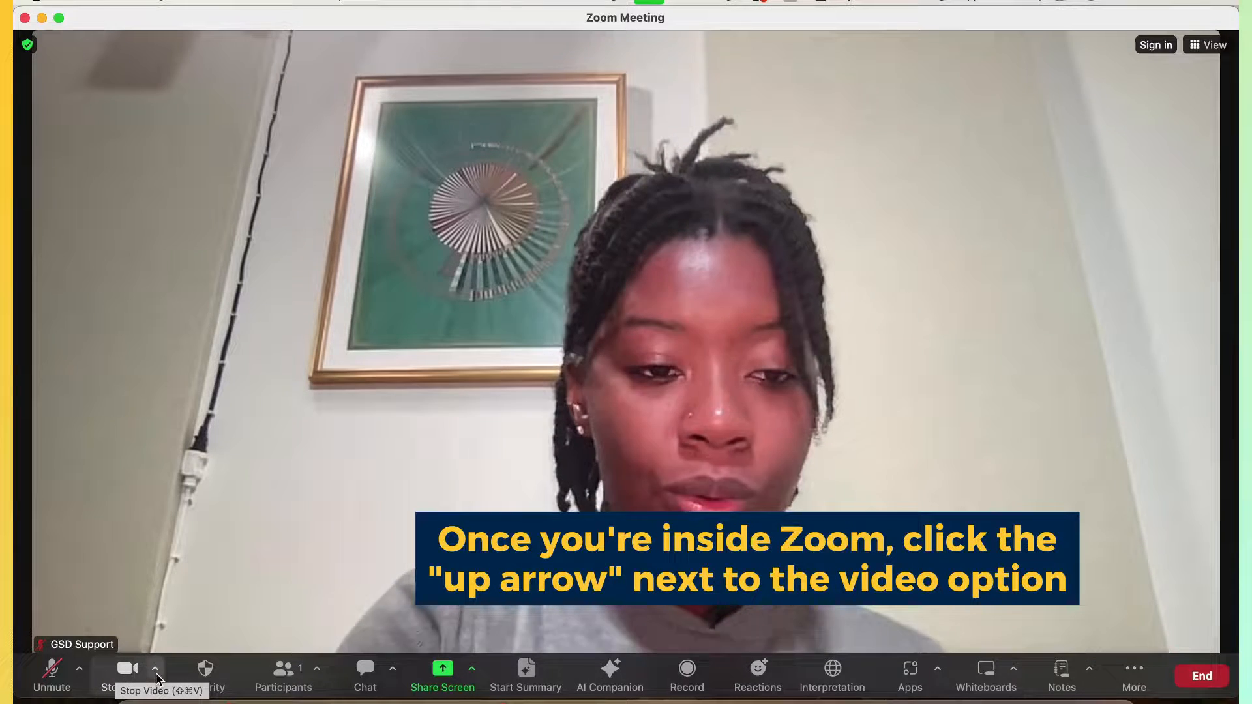
{"action": "left_click", "coordinate": [154, 668]}
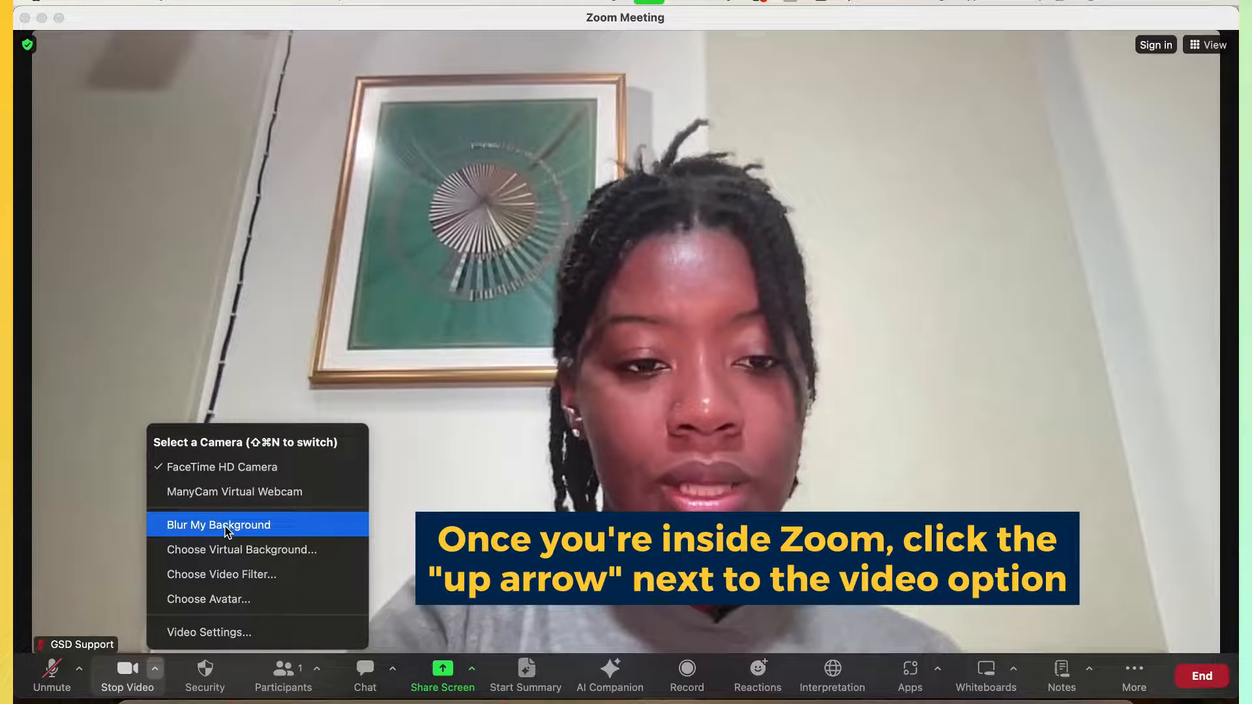
{"action": "left_click", "coordinate": [217, 524]}
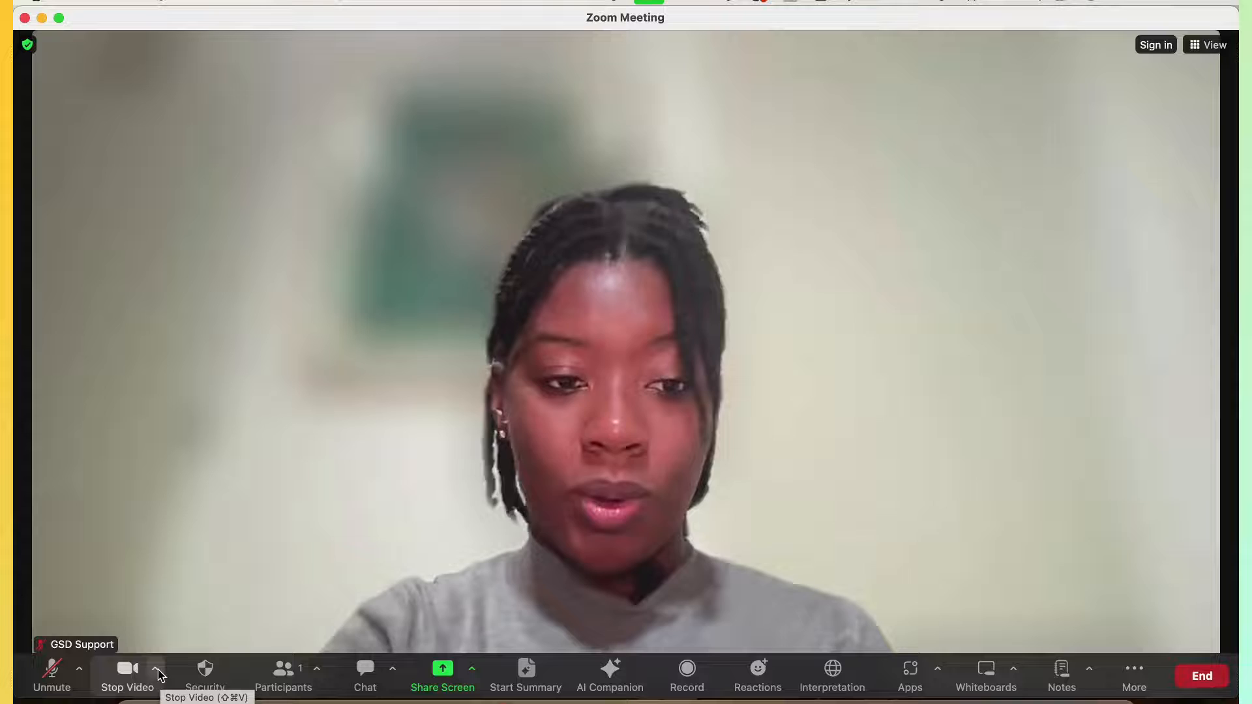
{"action": "left_click", "coordinate": [157, 668]}
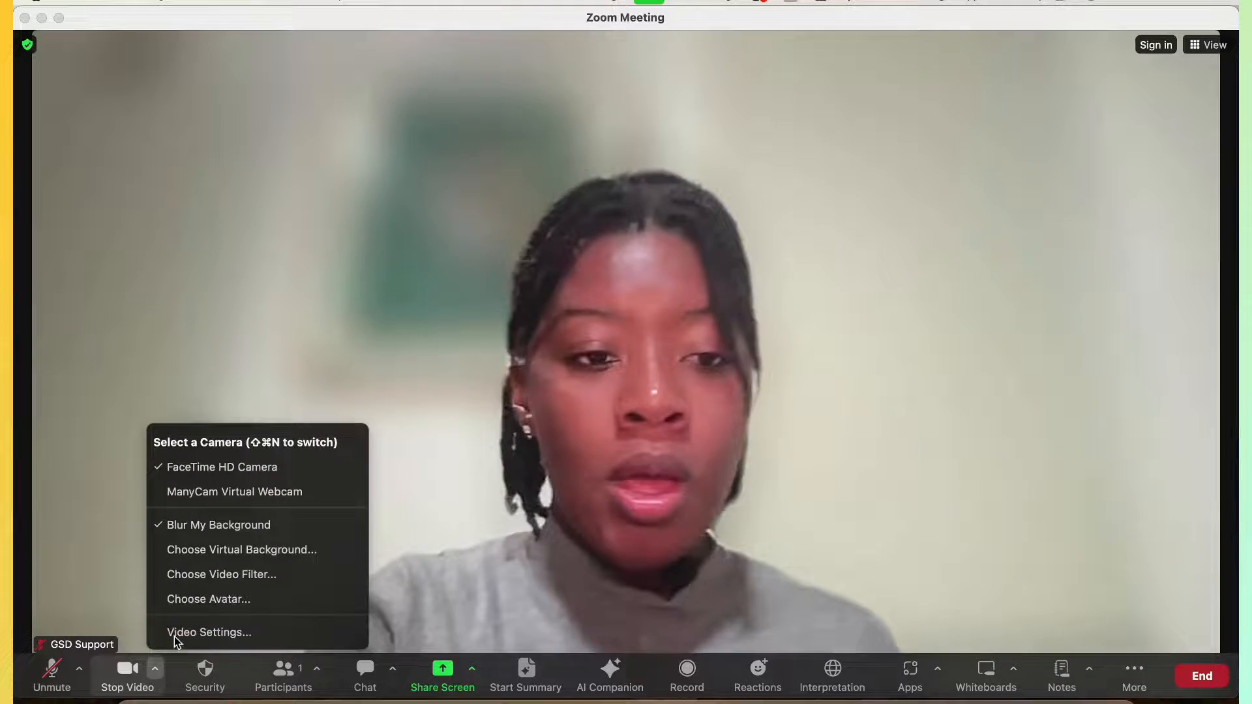
{"action": "mouse_move", "coordinate": [242, 549]}
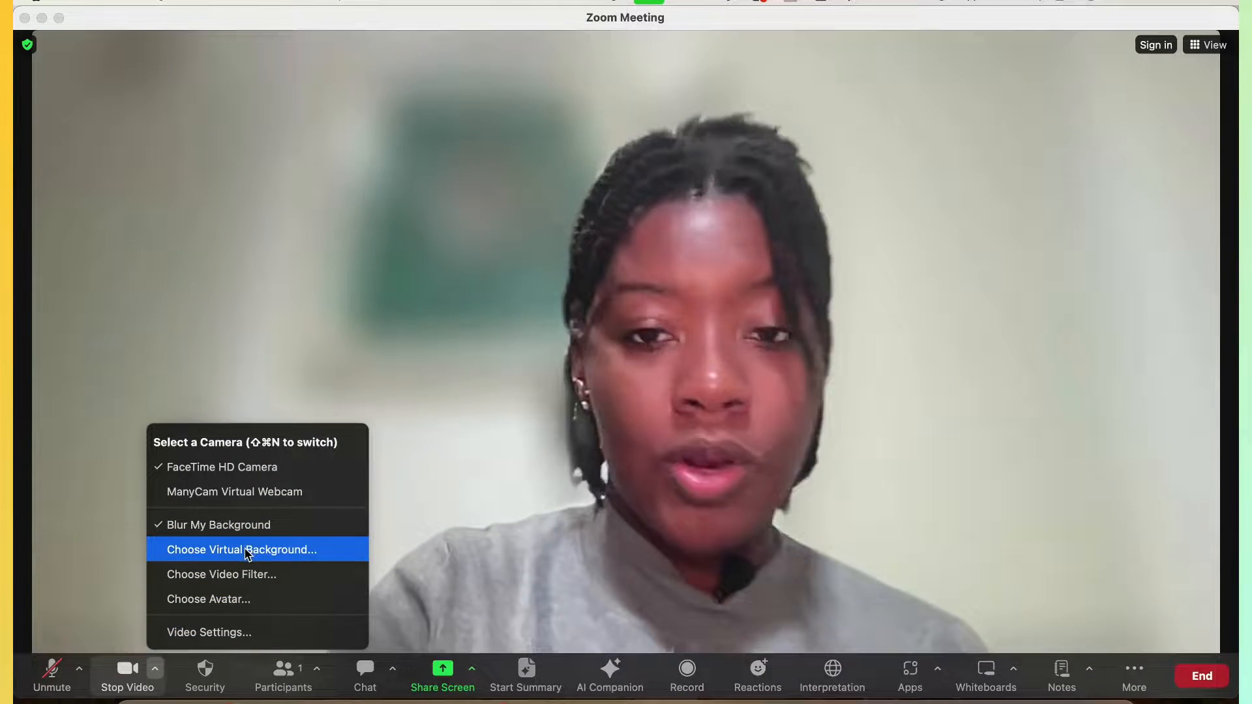
Step: Pick the green GSD Solutions image in Virtual Backgrounds and close Settings
{"action": "left_click", "coordinate": [241, 549]}
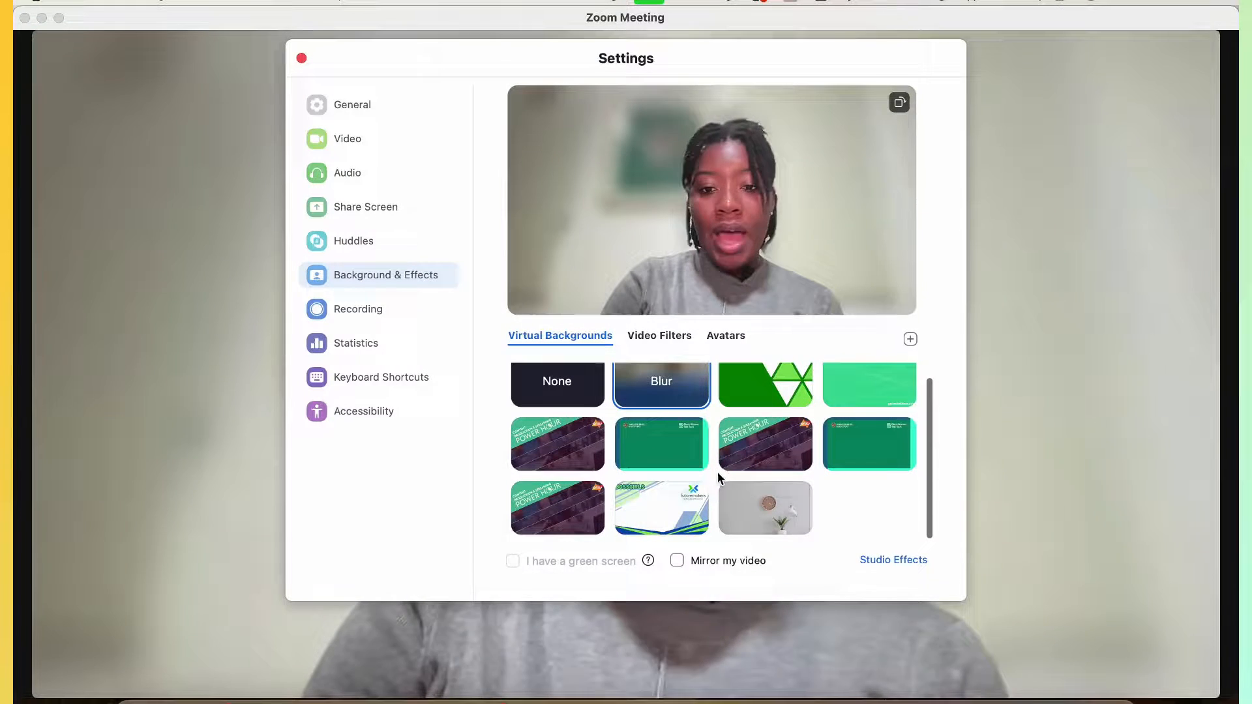
{"action": "left_click", "coordinate": [764, 508]}
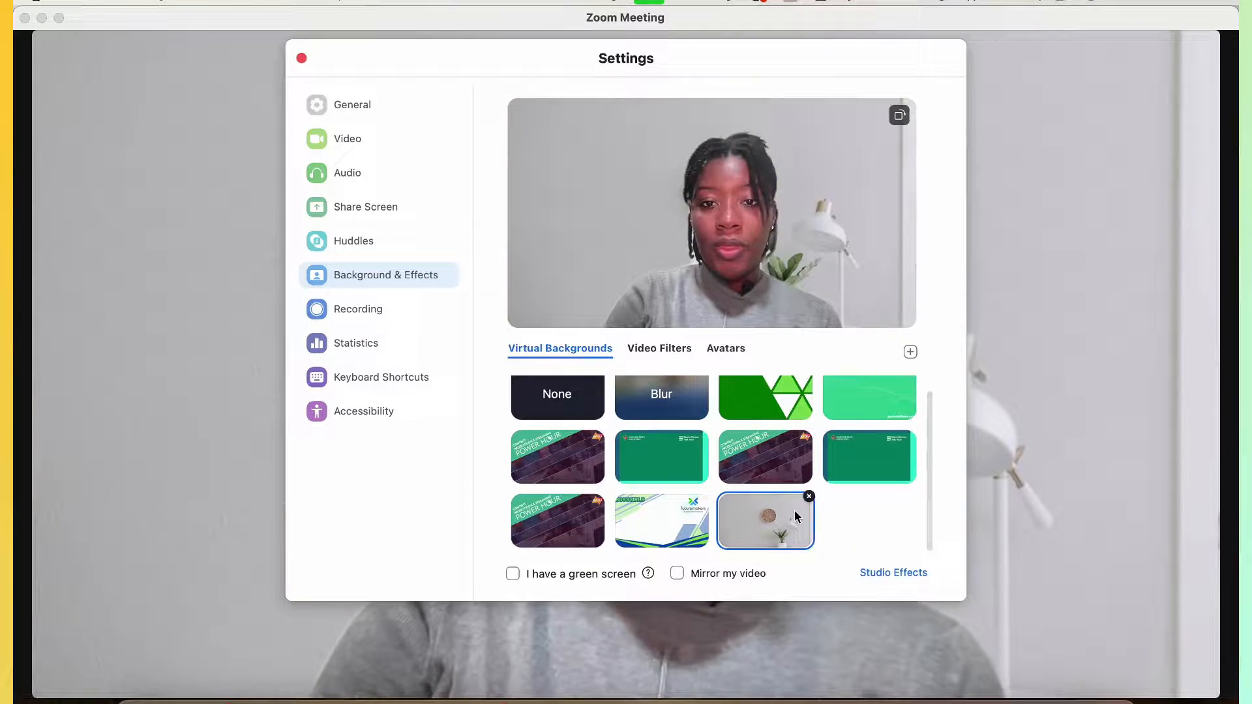
{"action": "left_click", "coordinate": [869, 407]}
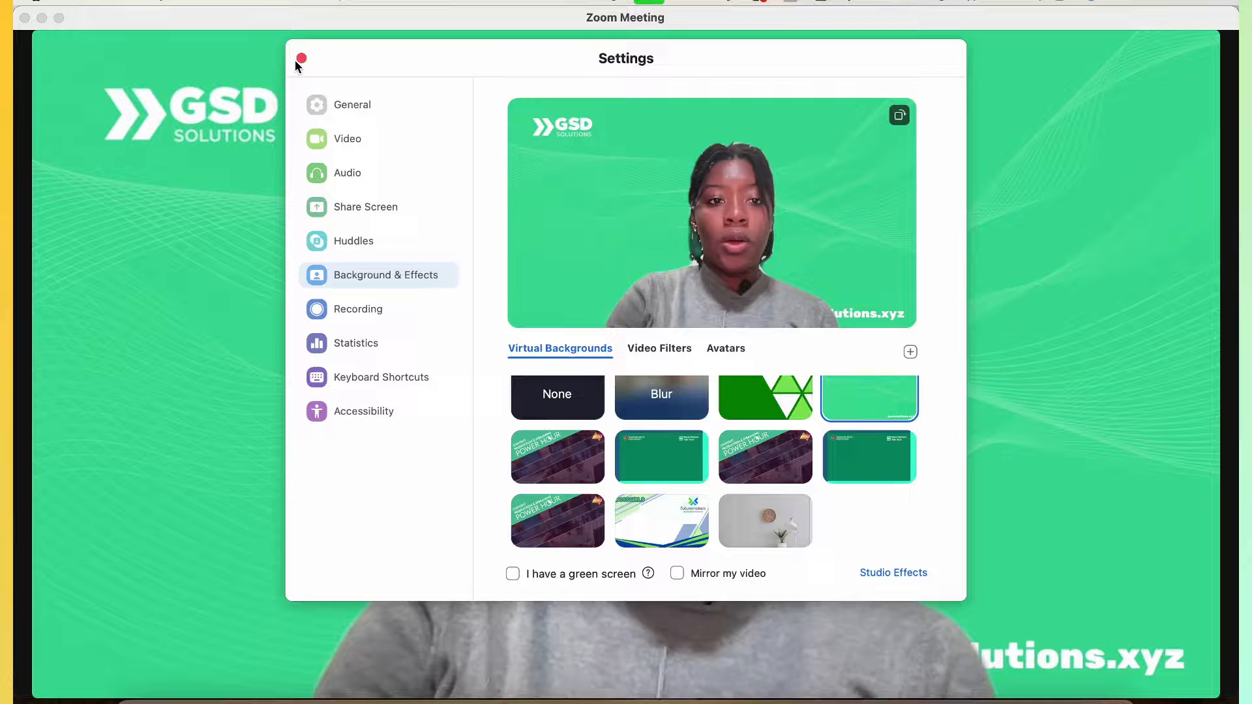
{"action": "left_click", "coordinate": [299, 58]}
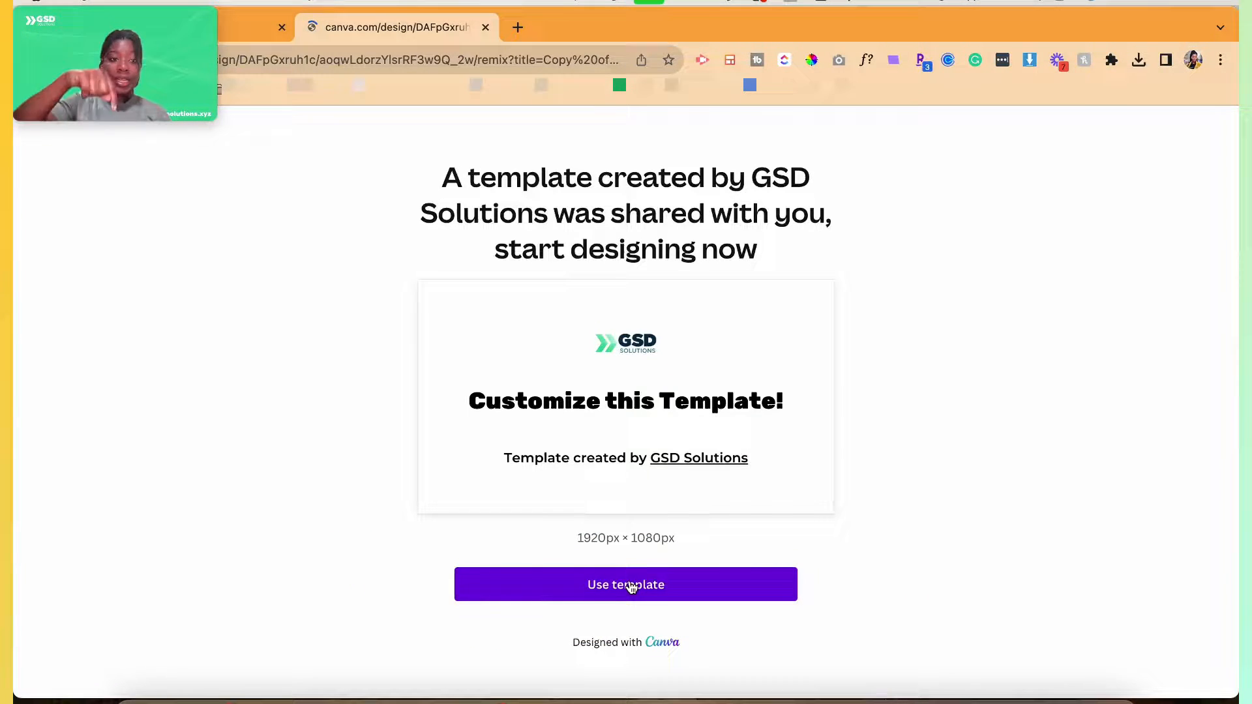
Step: Create an editable copy of the shared GSD Solutions template with Use template
{"action": "left_click", "coordinate": [625, 583]}
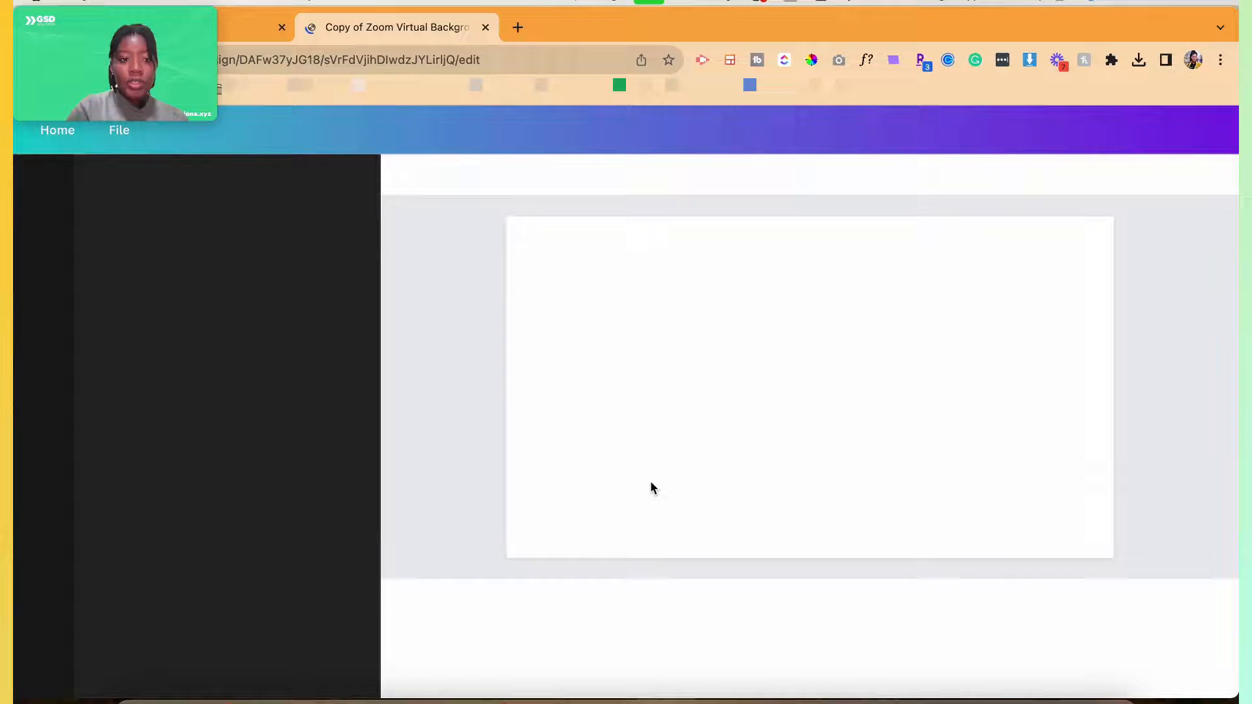
{"action": "mouse_move", "coordinate": [594, 327]}
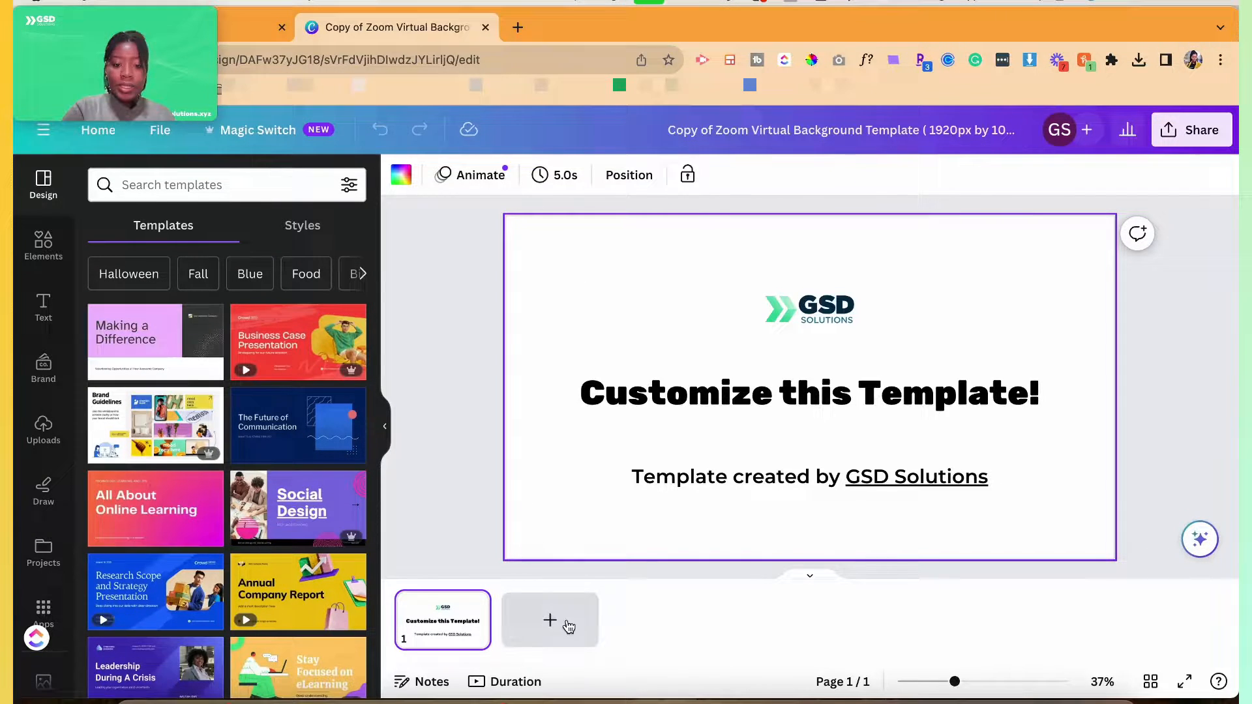
Step: Add a blank page 2 and browse the brand kit's Cue My Content logos
{"action": "left_click", "coordinate": [549, 620]}
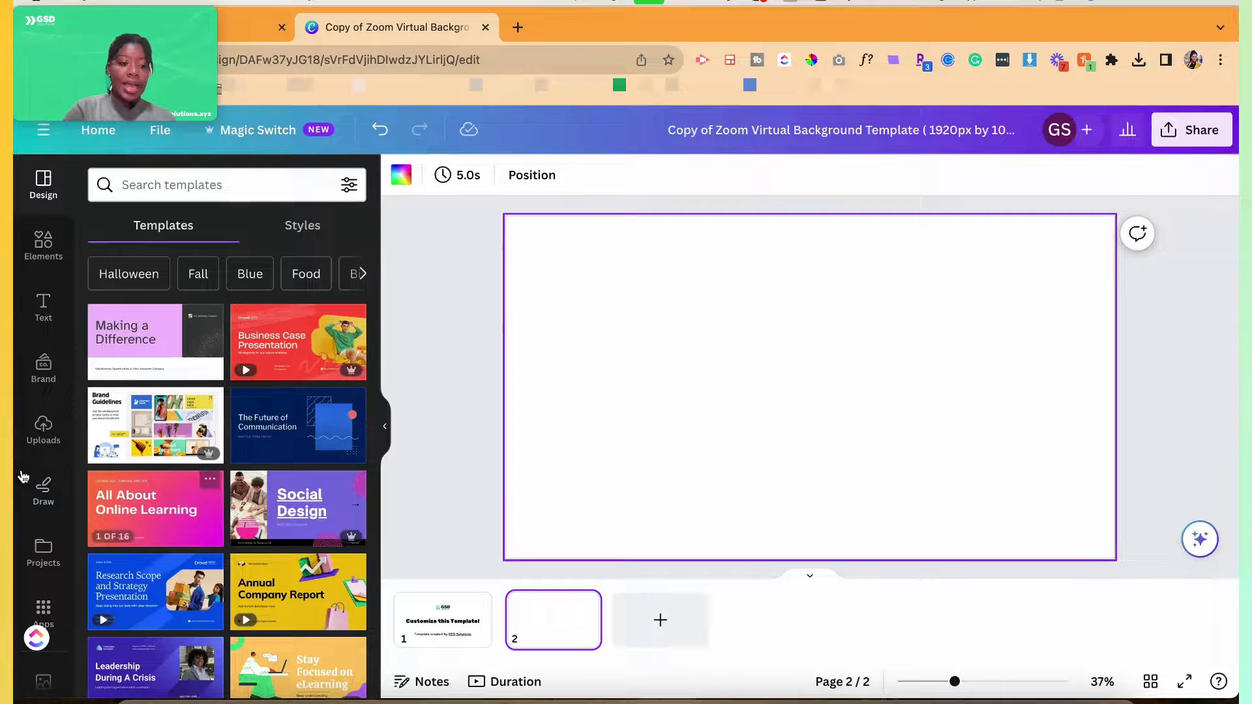
{"action": "mouse_move", "coordinate": [148, 431]}
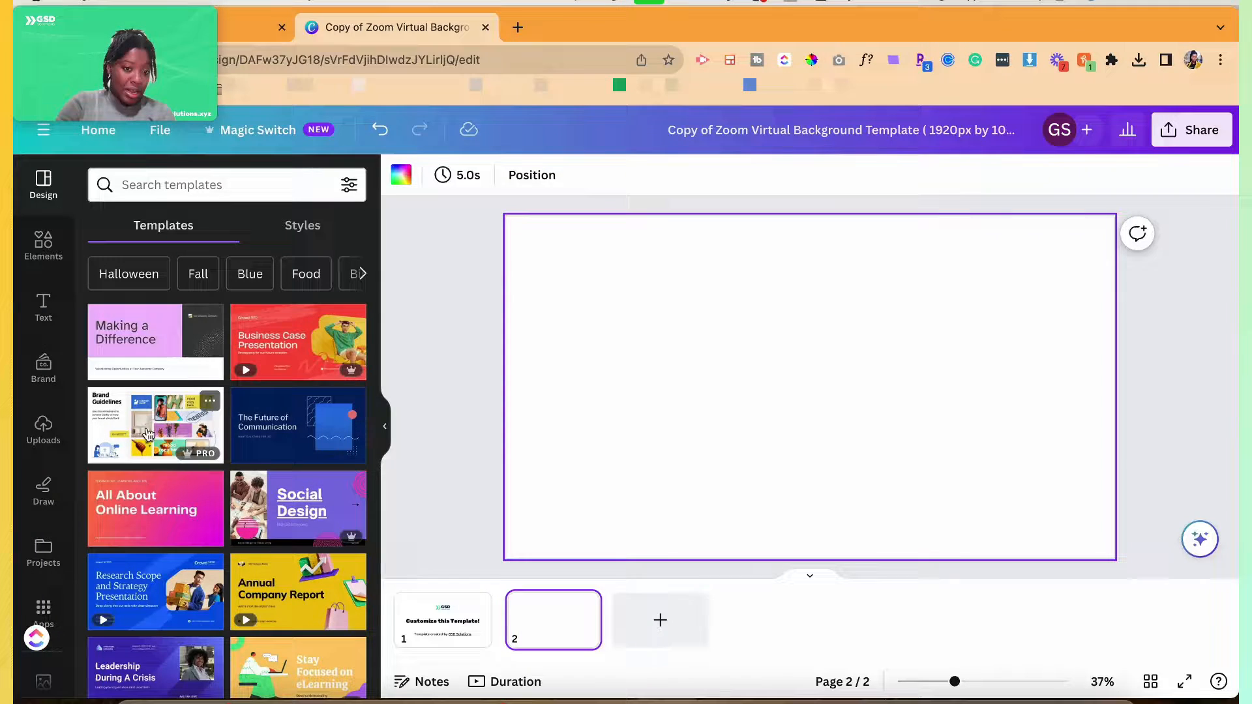
{"action": "mouse_move", "coordinate": [163, 298]}
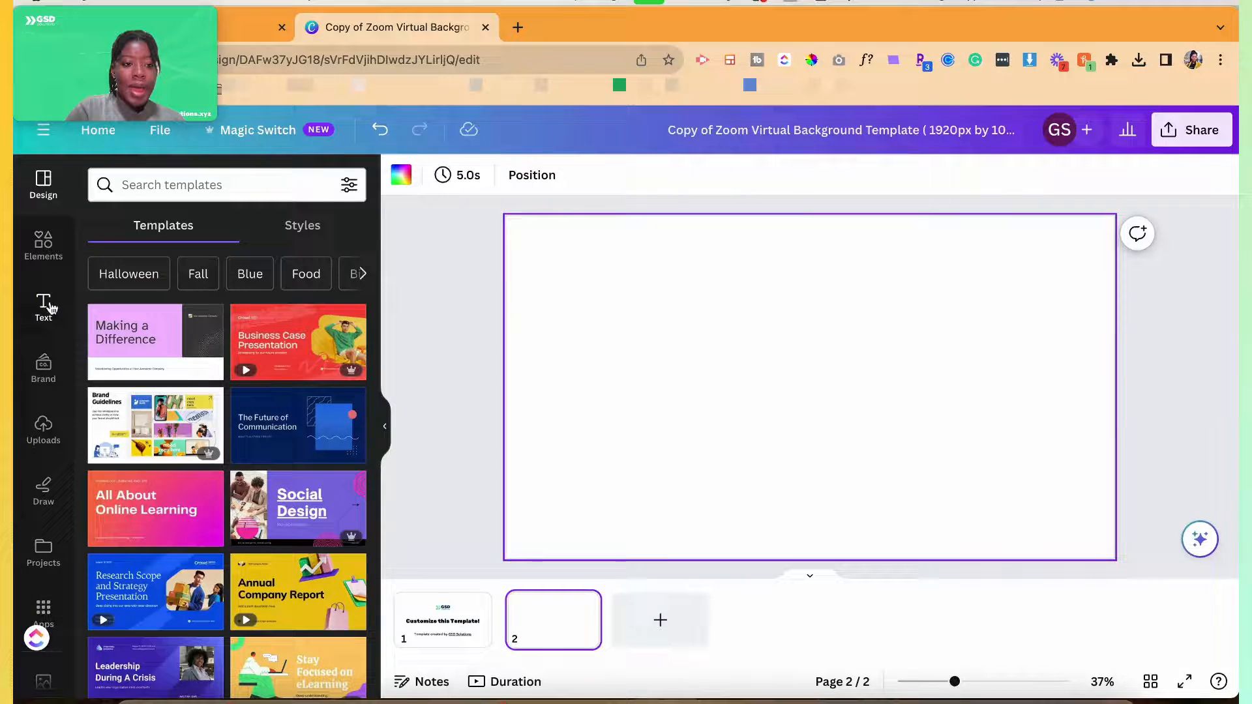
{"action": "left_click", "coordinate": [43, 367]}
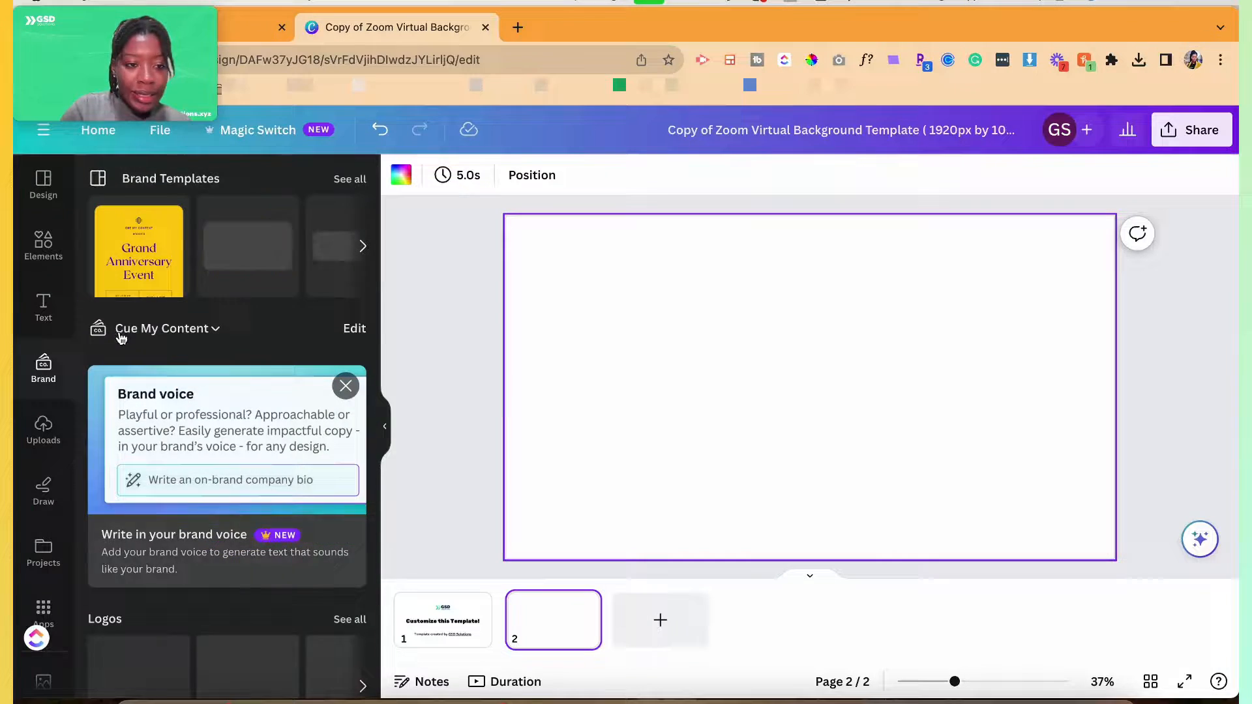
{"action": "scroll", "scroll_direction": "down", "scroll_amount": 3}
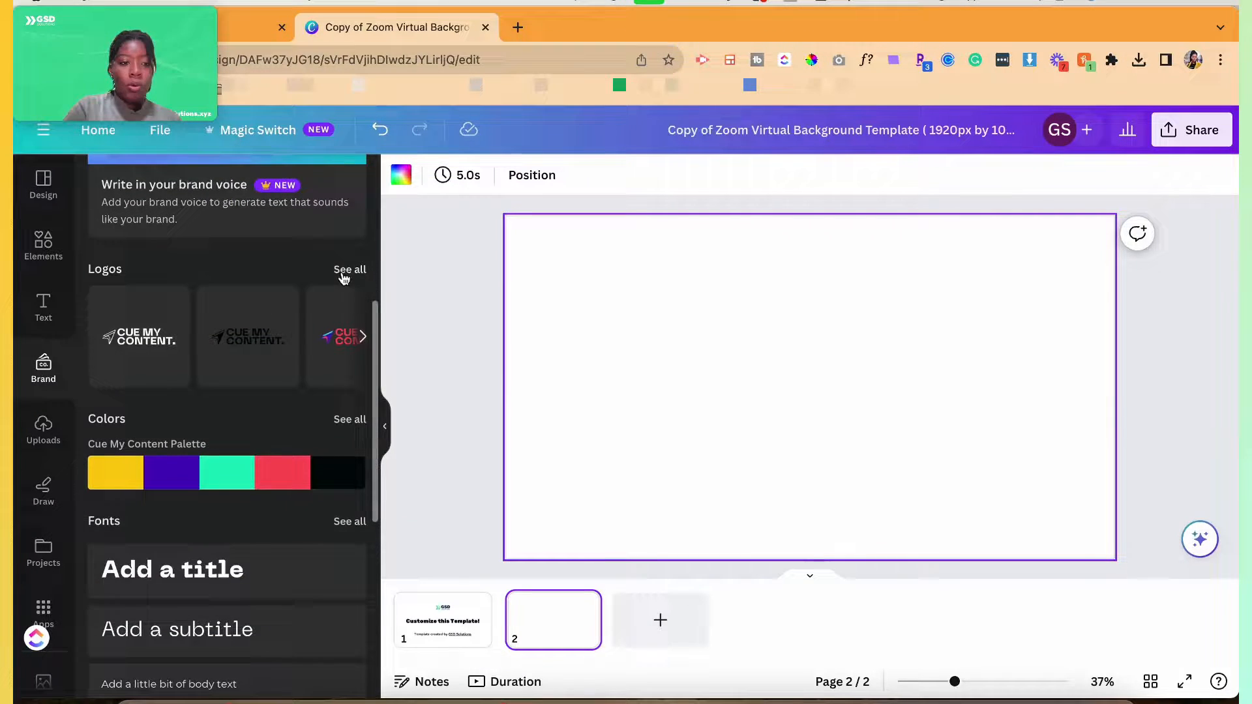
{"action": "left_click", "coordinate": [349, 270]}
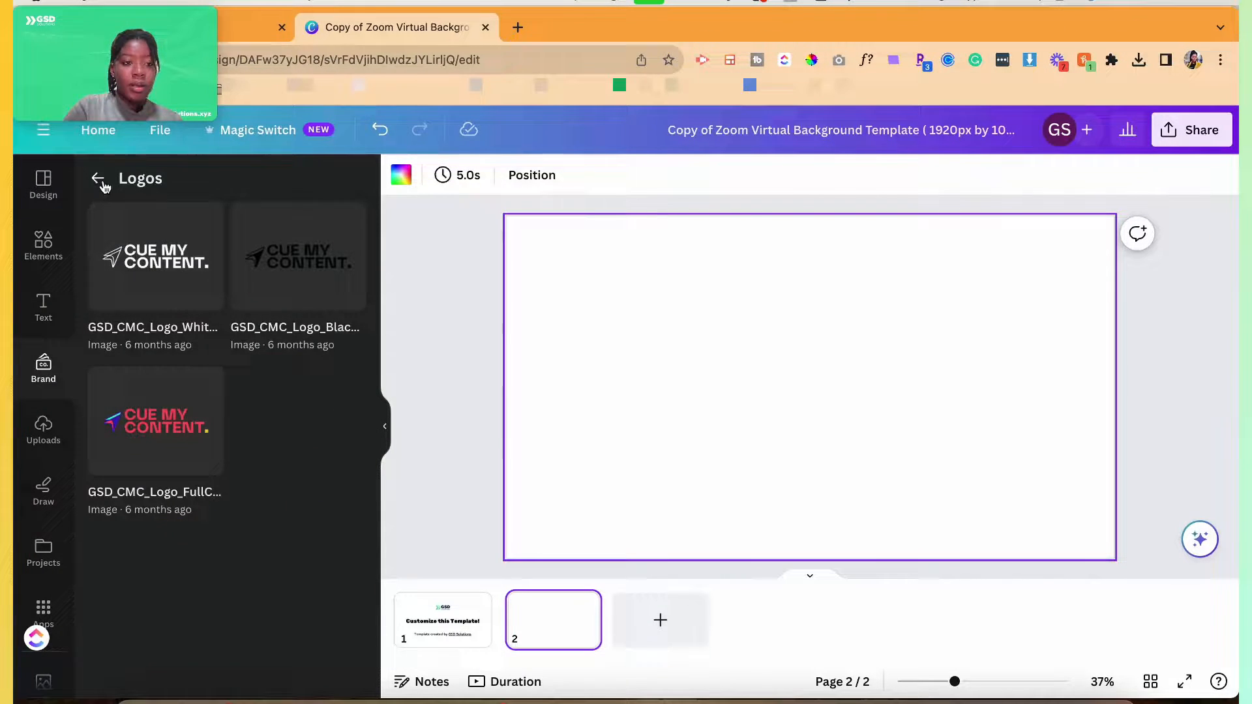
{"action": "left_click", "coordinate": [99, 178]}
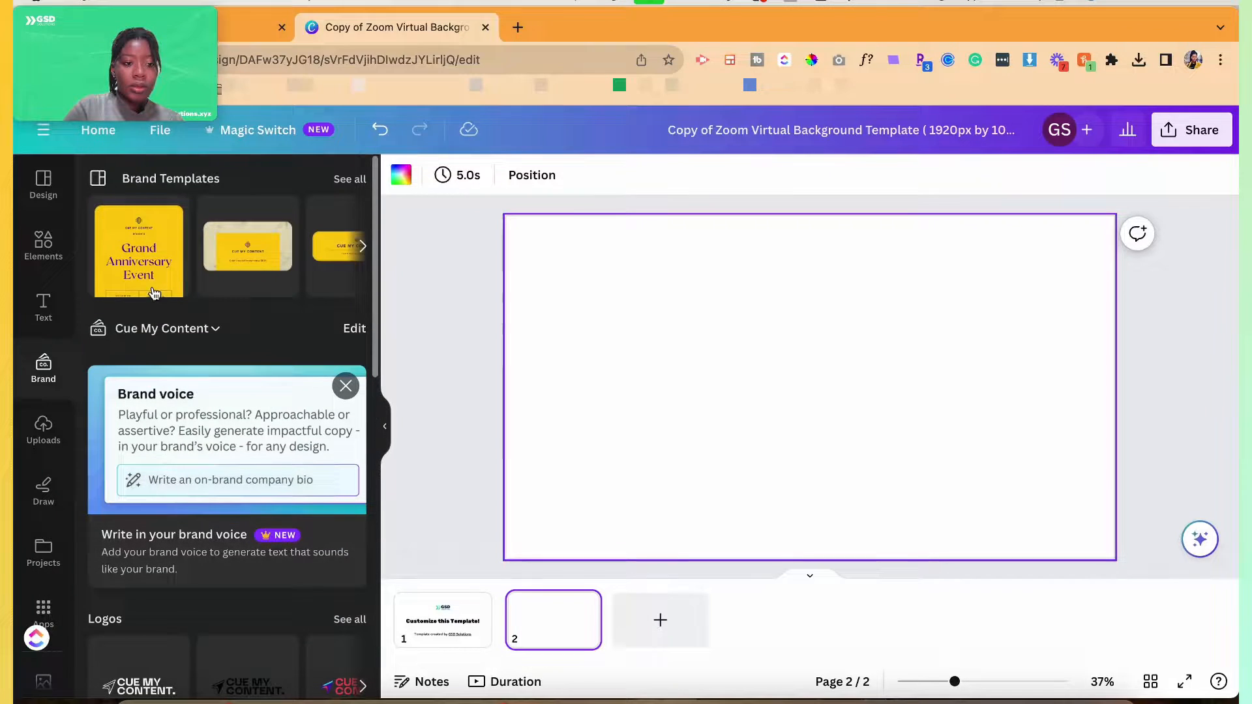
Step: Select GSD Solutions Brand Kit from the brand kit dropdown
{"action": "left_click", "coordinate": [159, 328]}
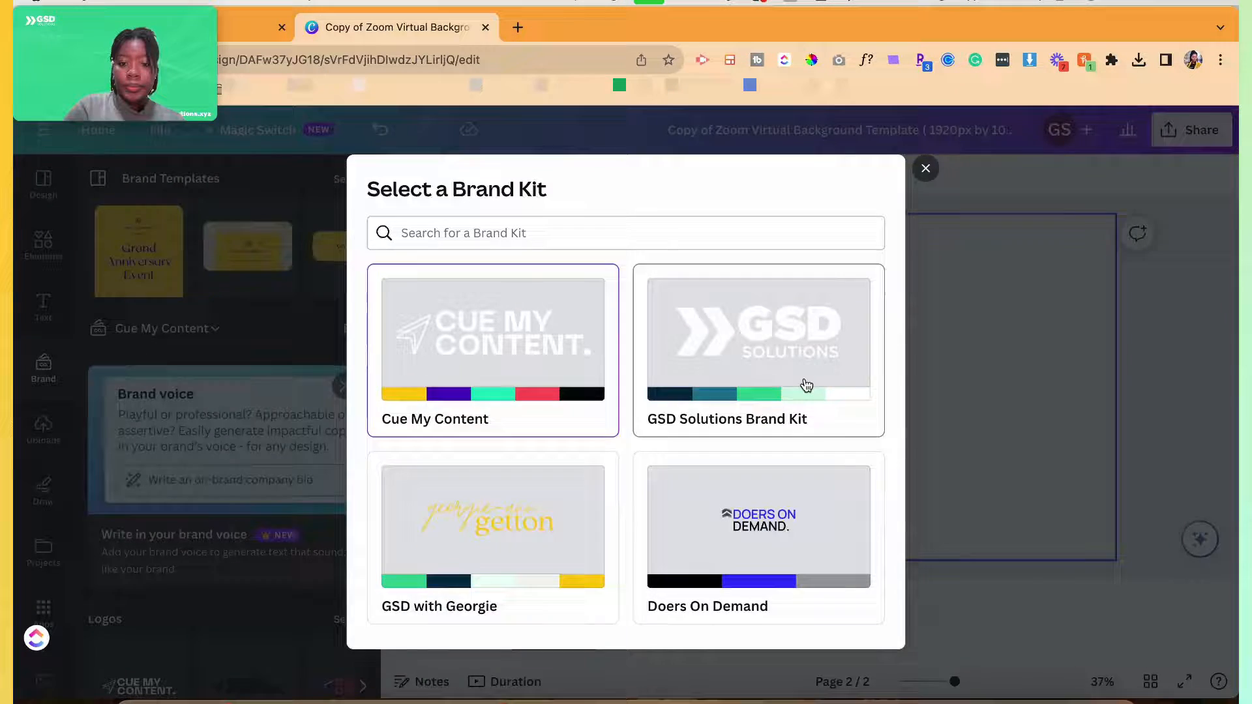
{"action": "left_click", "coordinate": [757, 351]}
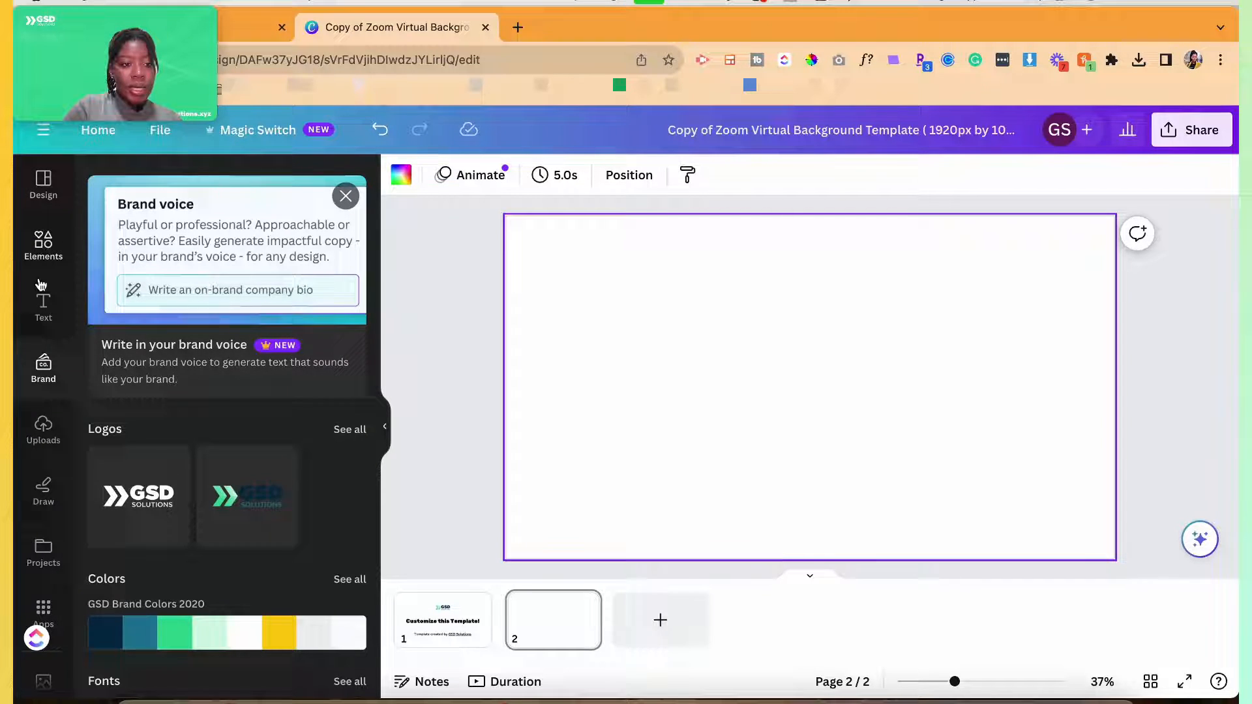
Step: Search Elements for 'Studio' and add the grey studio backdrop photo to page 2
{"action": "left_click", "coordinate": [43, 246]}
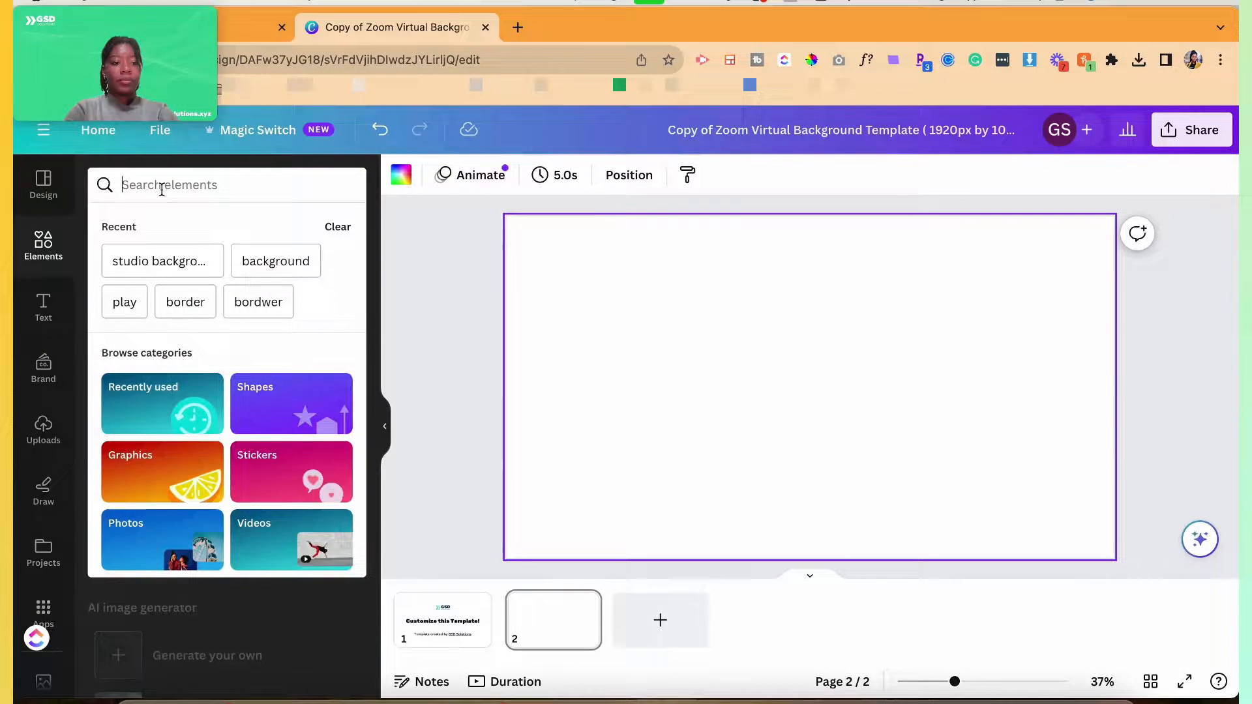
{"action": "type", "text": "Stud"}
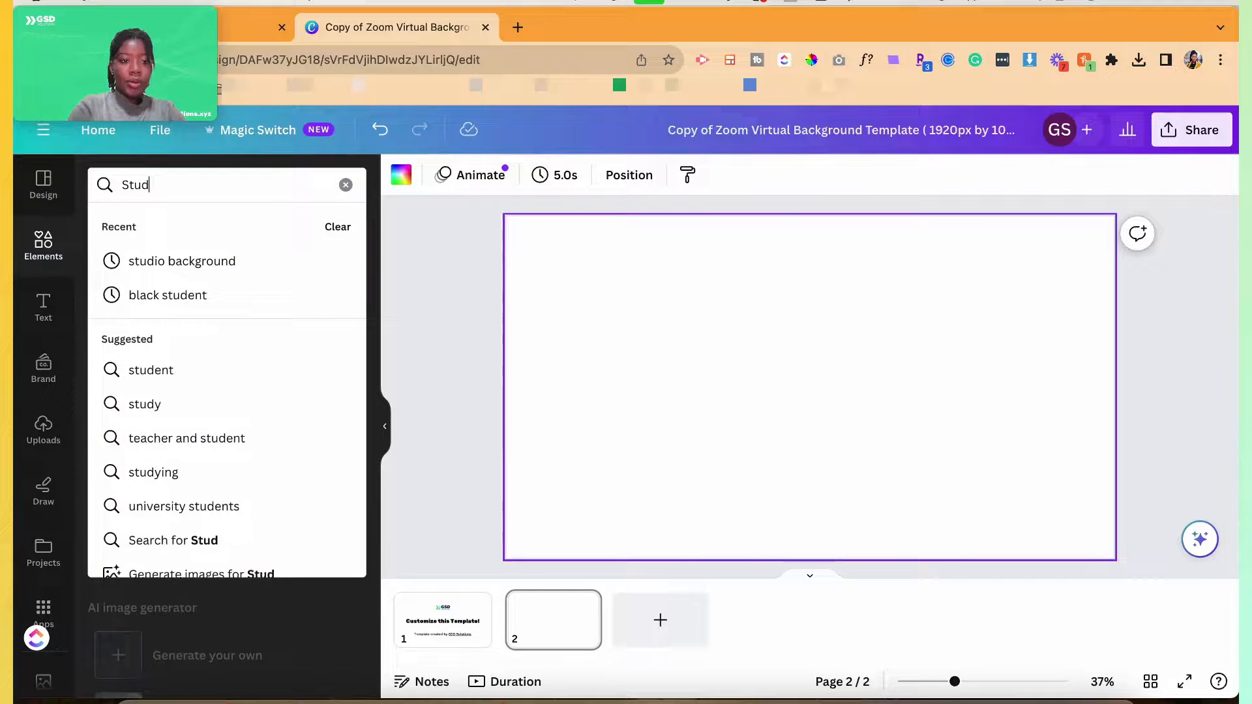
{"action": "key", "text": "Return"}
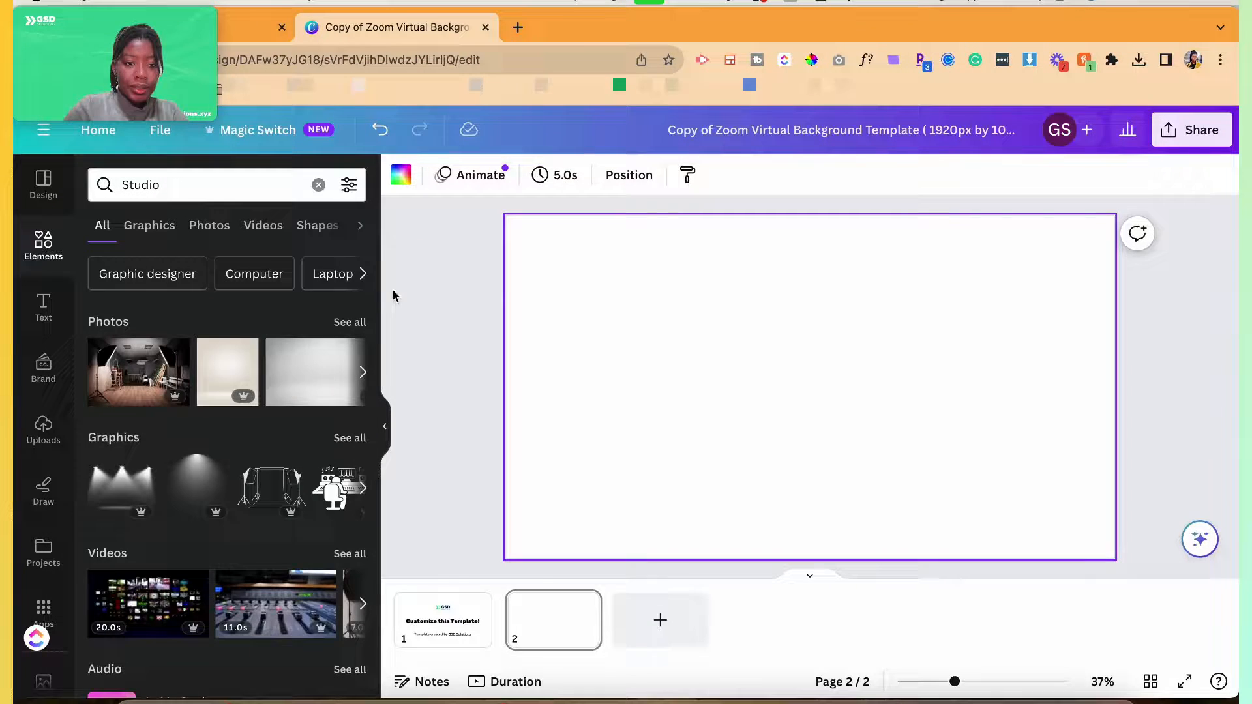
{"action": "left_click", "coordinate": [314, 373]}
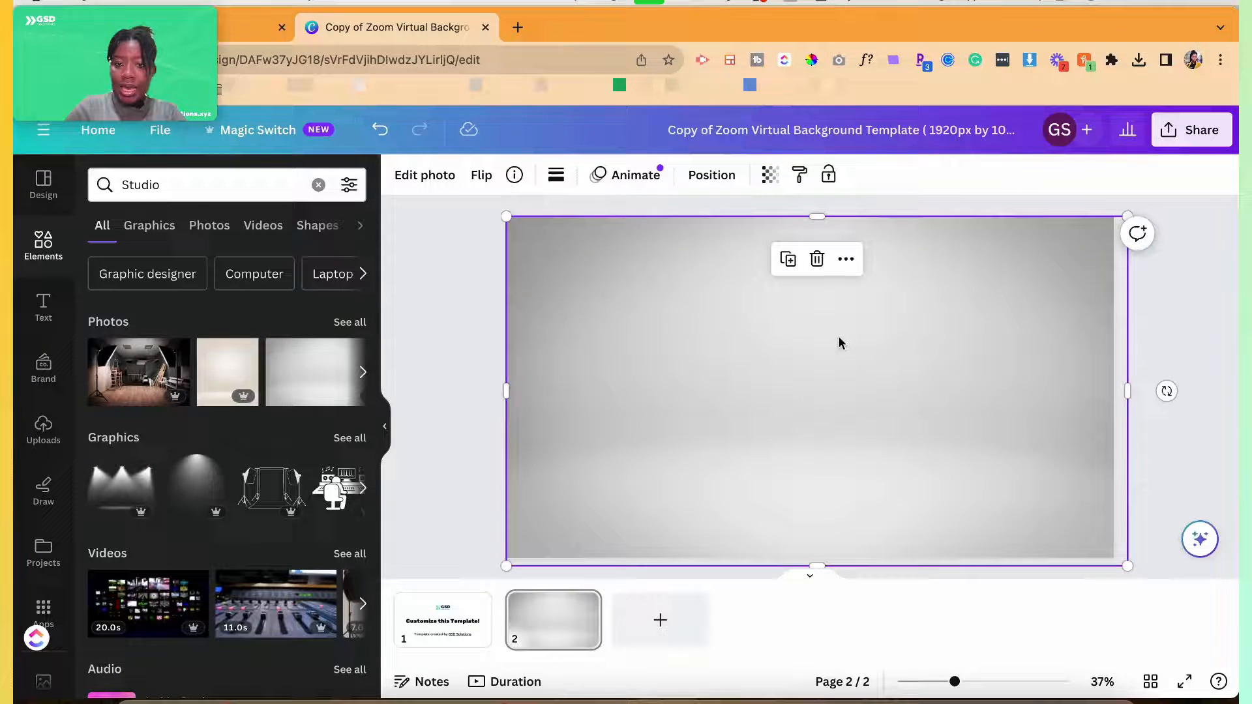
Step: Add the white GSD Solutions logo to the top-left of the studio backdrop
{"action": "left_click", "coordinate": [710, 175]}
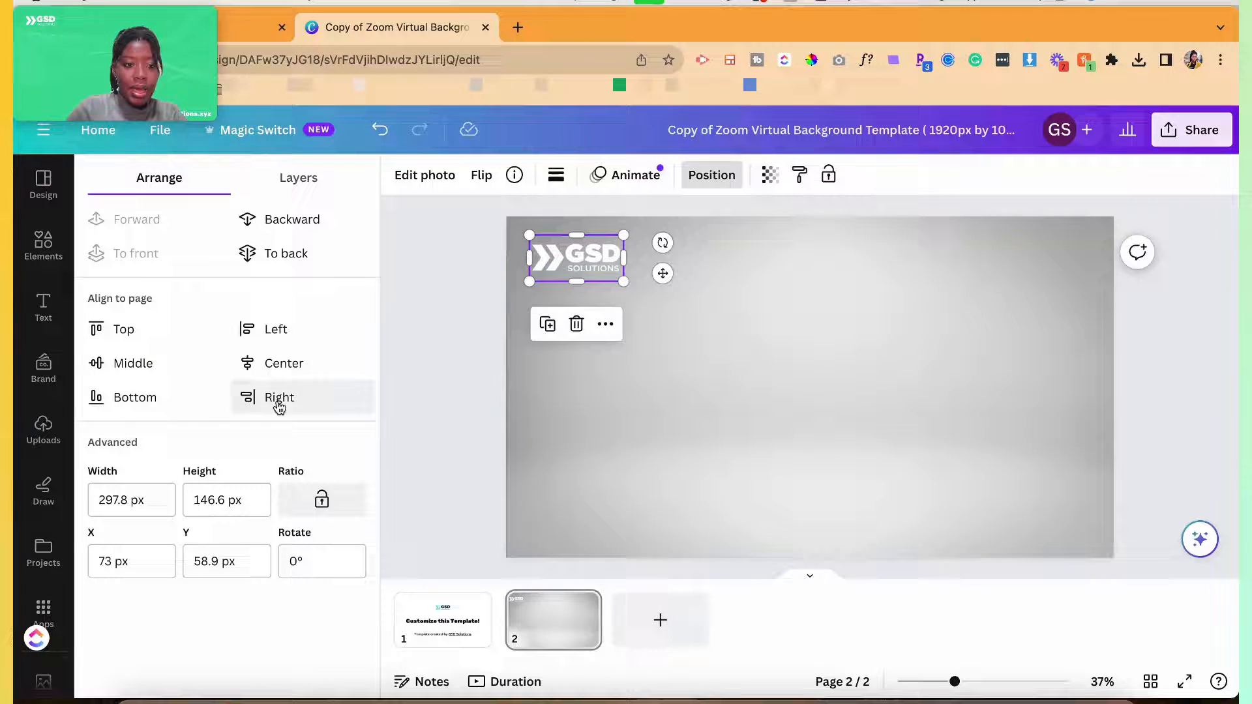
{"action": "left_click", "coordinate": [43, 245]}
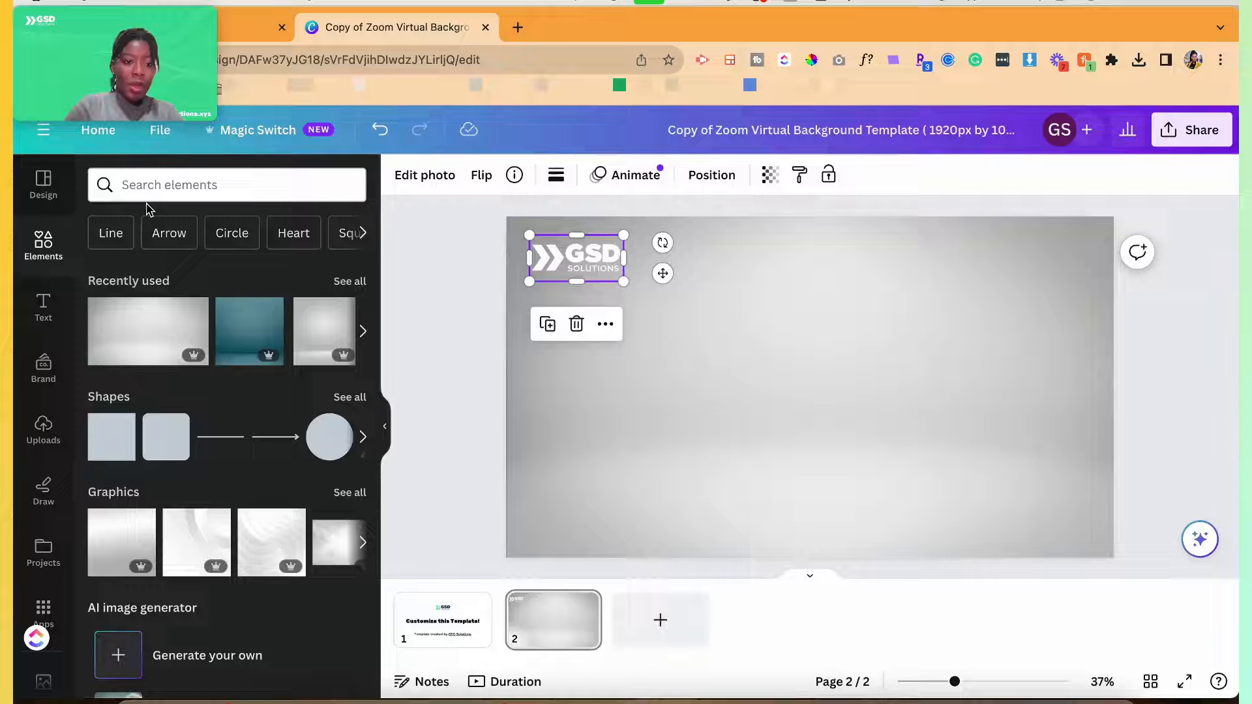
Step: Search Elements for 'lights' and set the black spotlights photo as page background
{"action": "type", "text": "lights"}
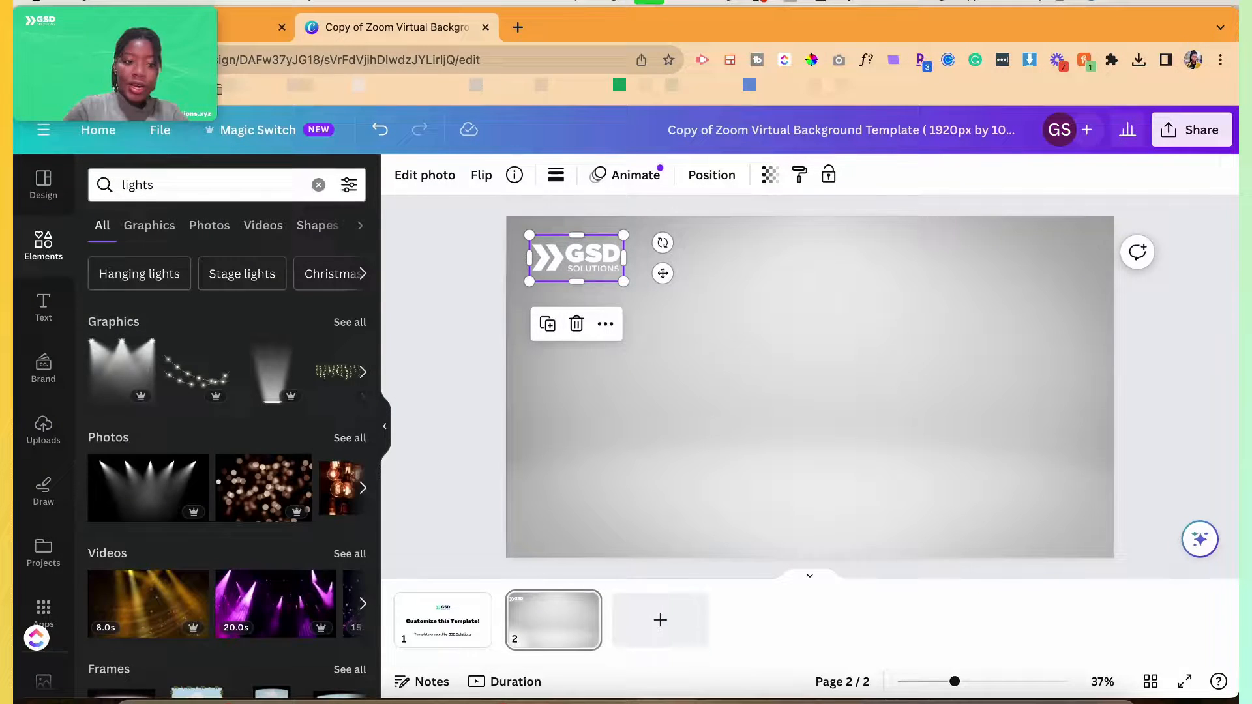
{"action": "mouse_move", "coordinate": [121, 371]}
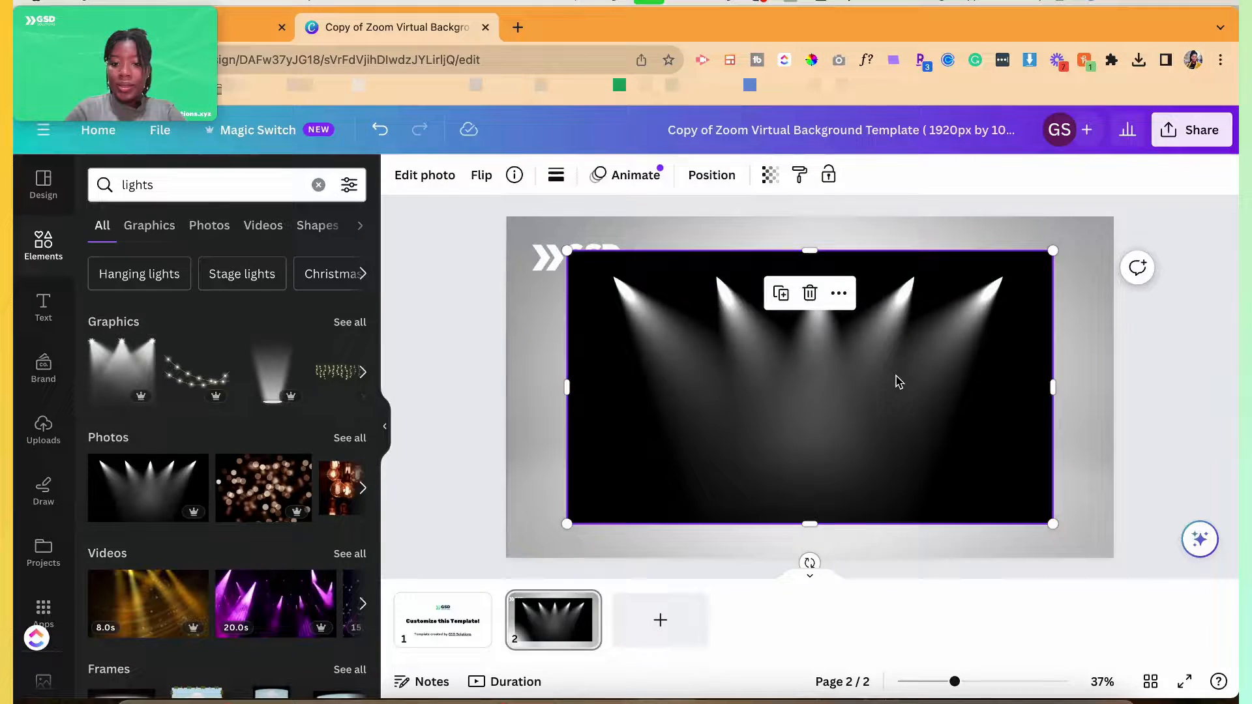
{"action": "left_click", "coordinate": [808, 293]}
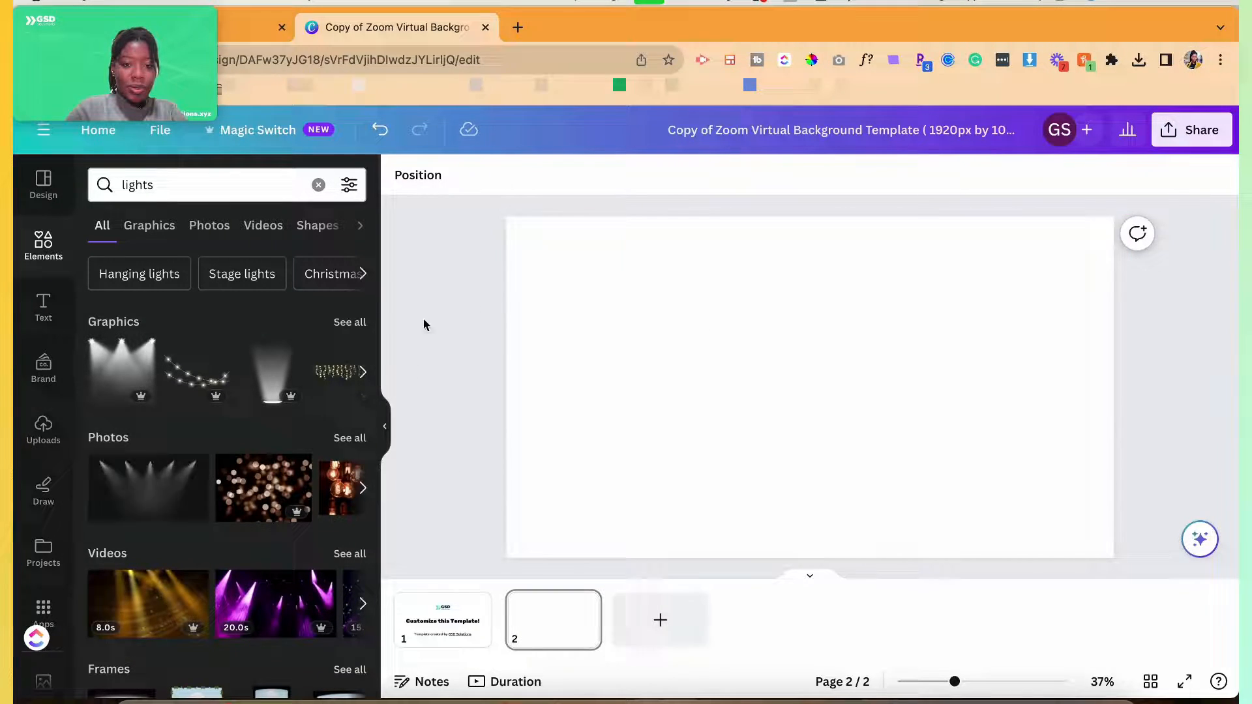
Step: Fill page 2 with the spotlights photo and centre the white GSD logo at top
{"action": "left_click", "coordinate": [146, 487]}
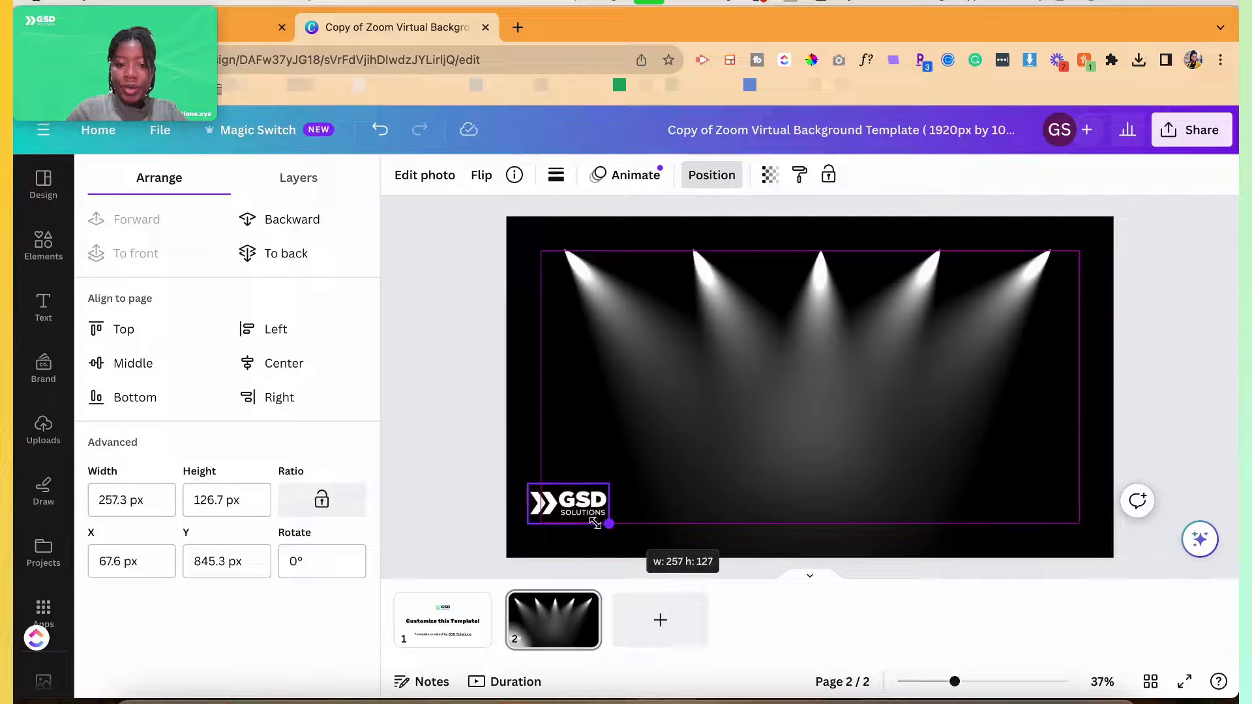
{"action": "left_click", "coordinate": [43, 245]}
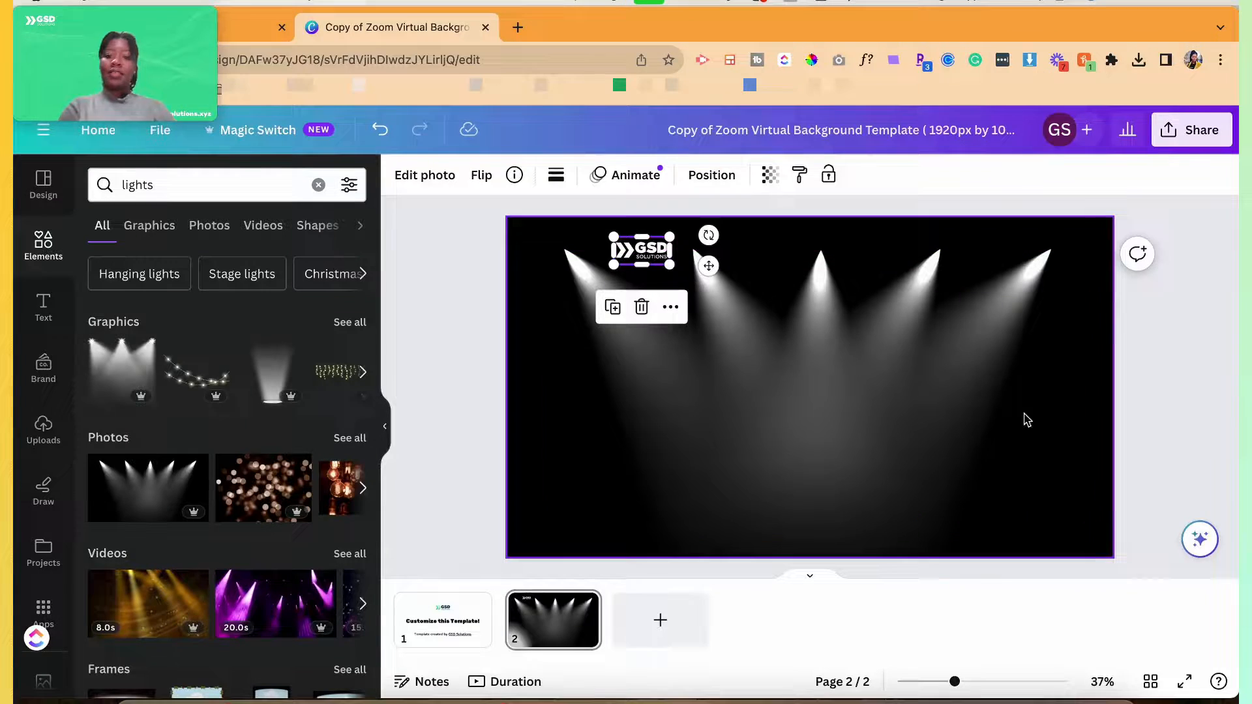
{"action": "left_click", "coordinate": [641, 250]}
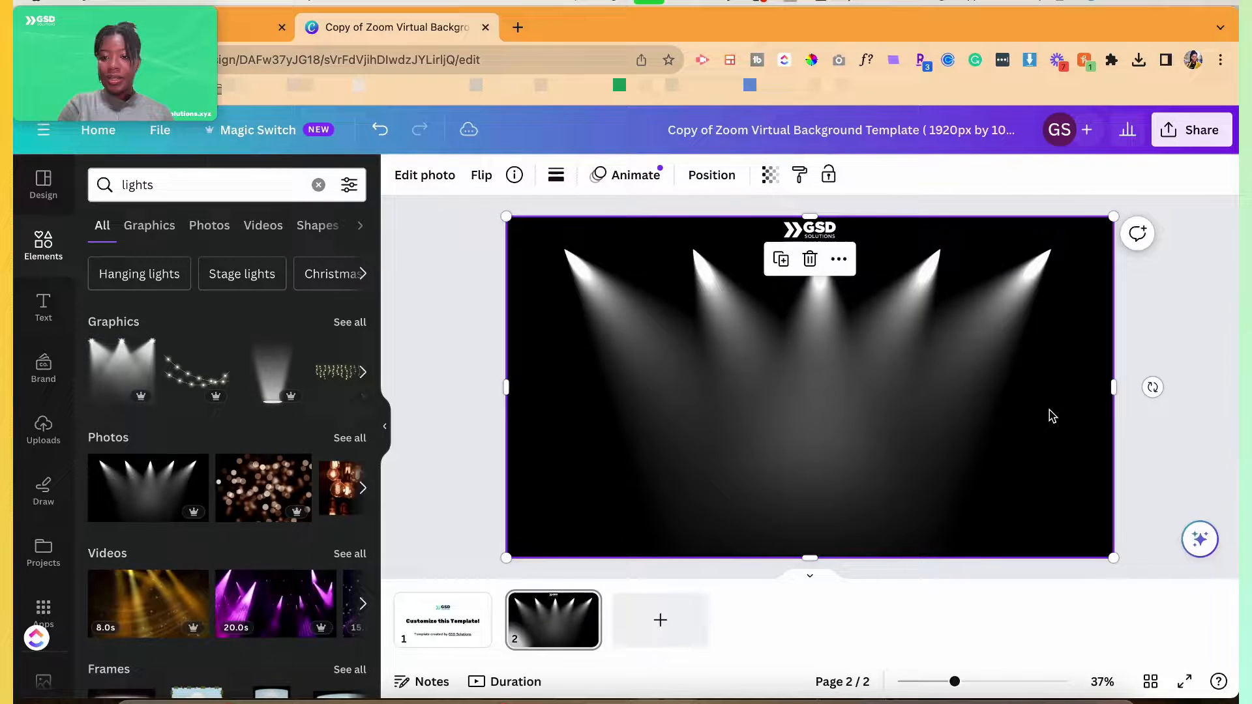
{"action": "mouse_move", "coordinate": [1131, 318]}
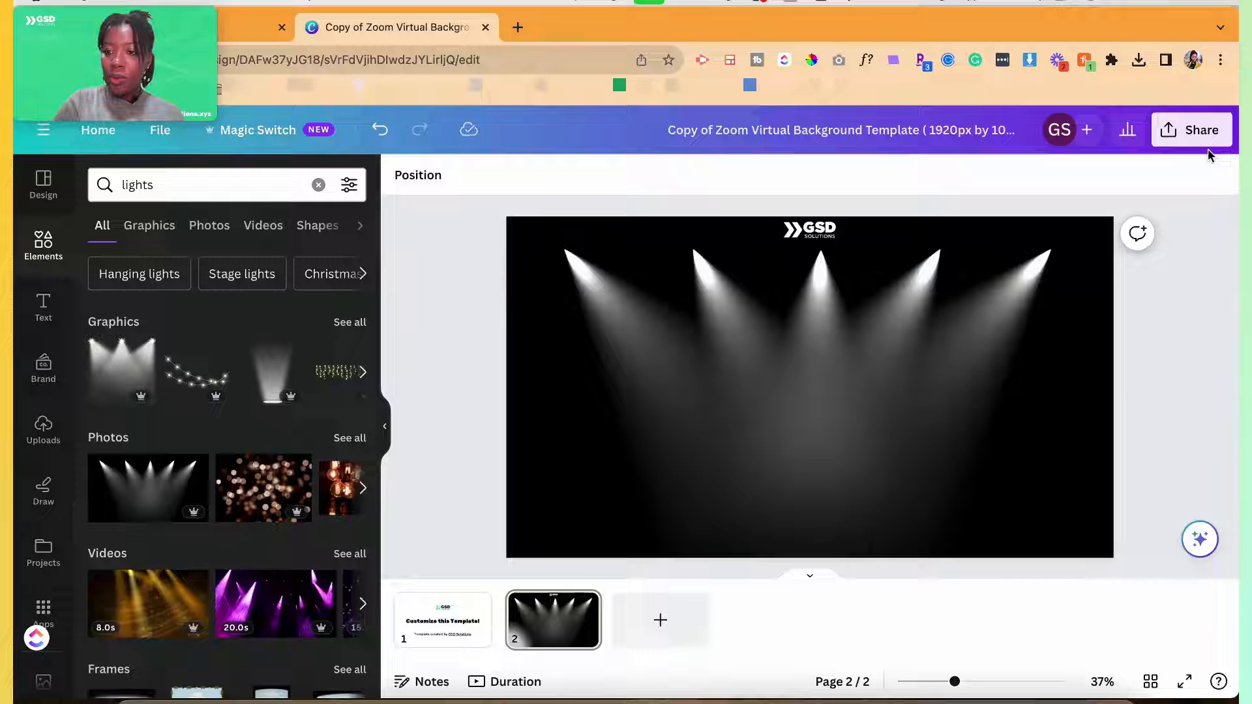
{"action": "left_click", "coordinate": [1190, 129]}
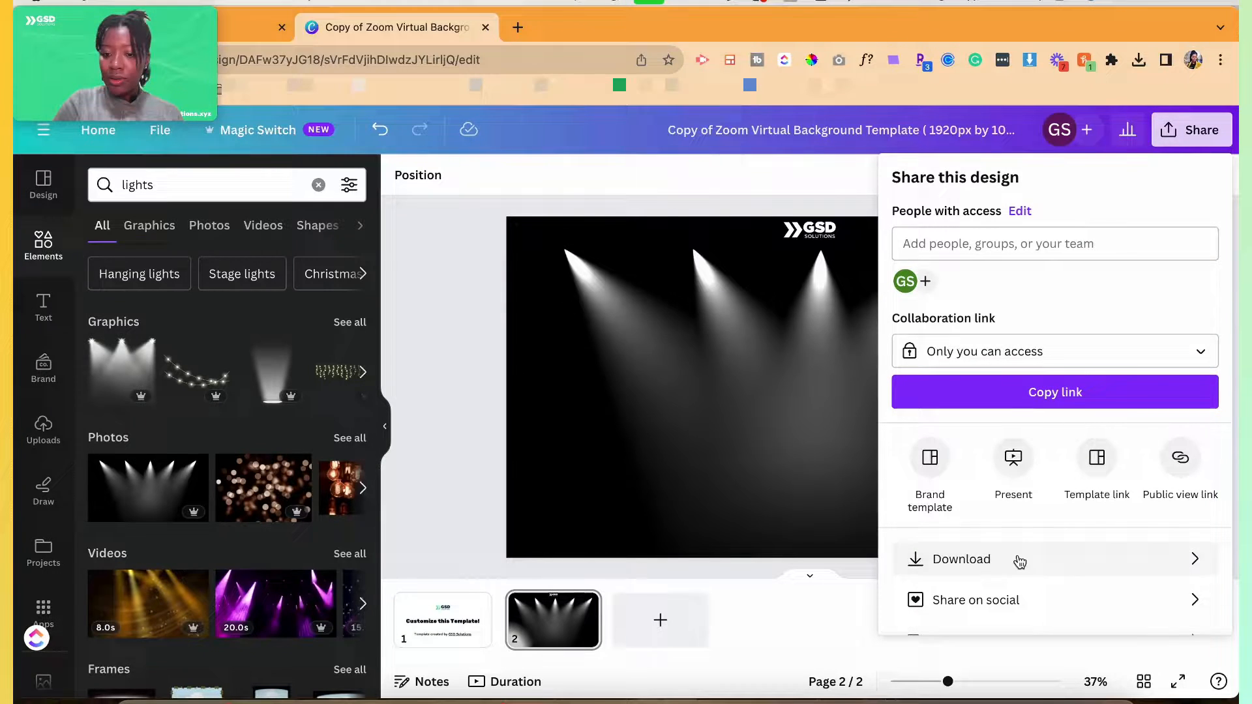
Step: Download only Page 2 as a 1920×1080 PNG
{"action": "left_click", "coordinate": [961, 559]}
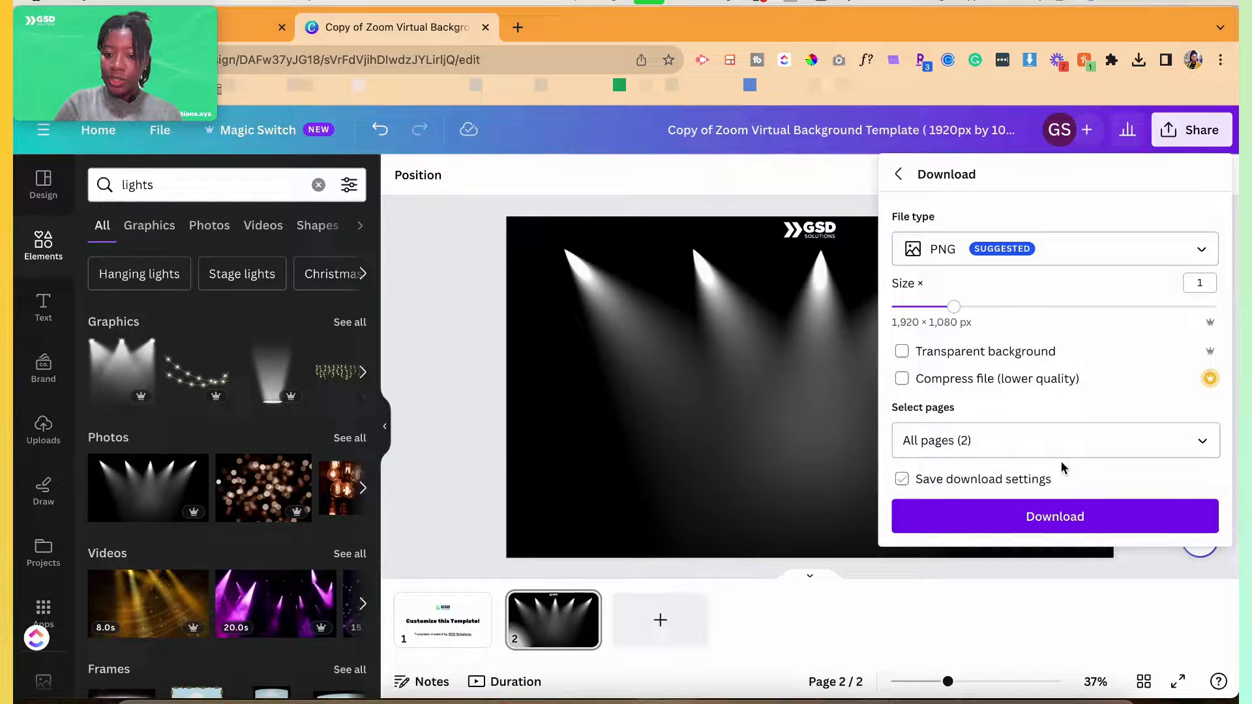
{"action": "left_click", "coordinate": [1053, 440]}
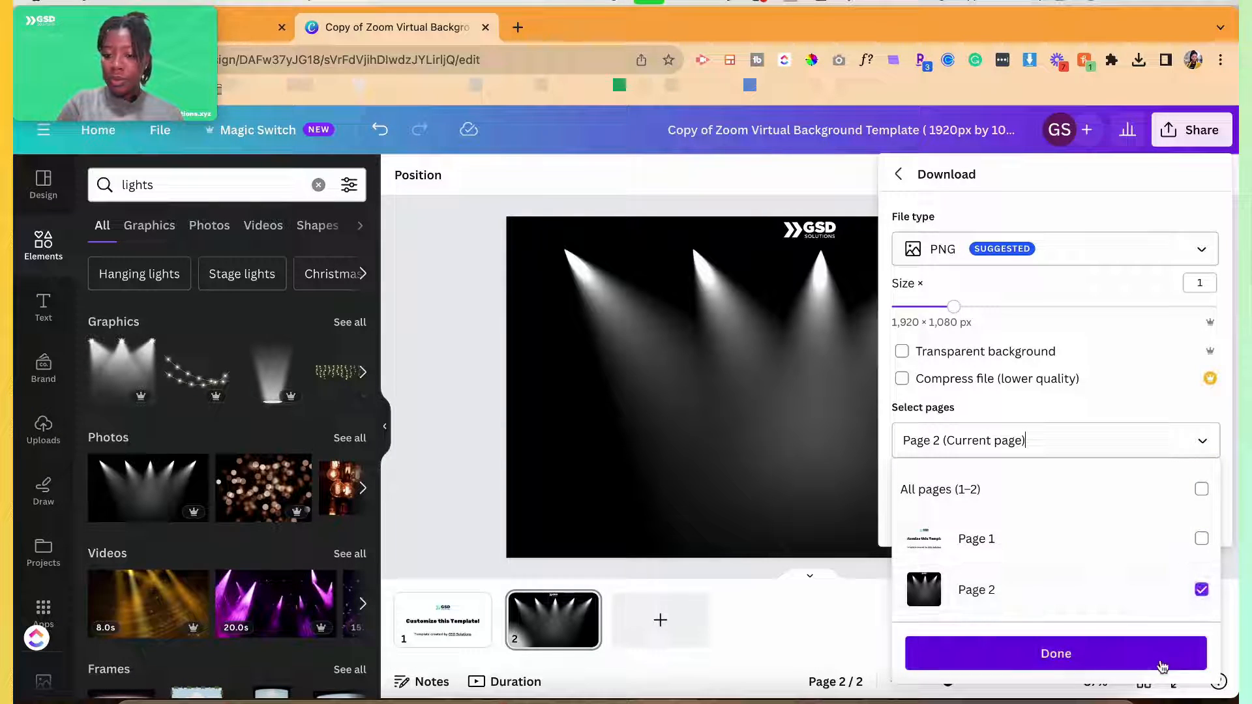
{"action": "left_click", "coordinate": [1056, 653]}
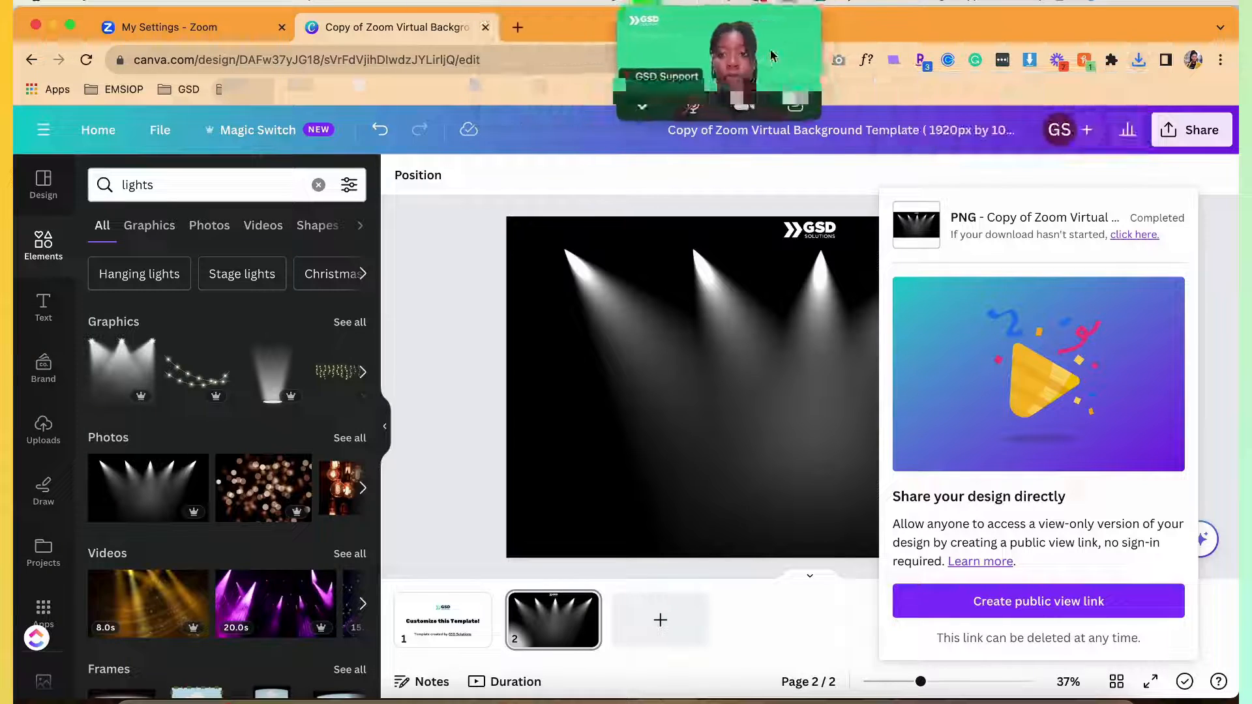
Step: Upload the downloaded Canva spotlights PNG to Zoom's saved virtual backgrounds via web Settings
{"action": "left_click", "coordinate": [192, 26]}
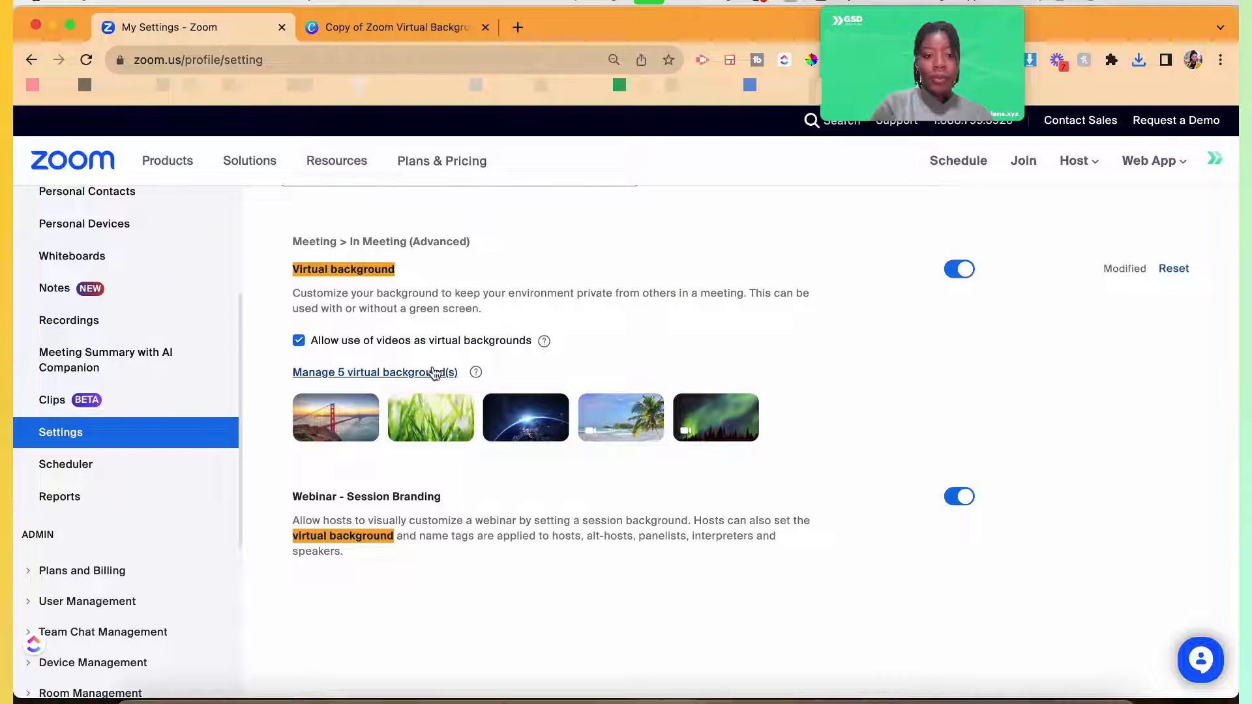
{"action": "left_click", "coordinate": [367, 372]}
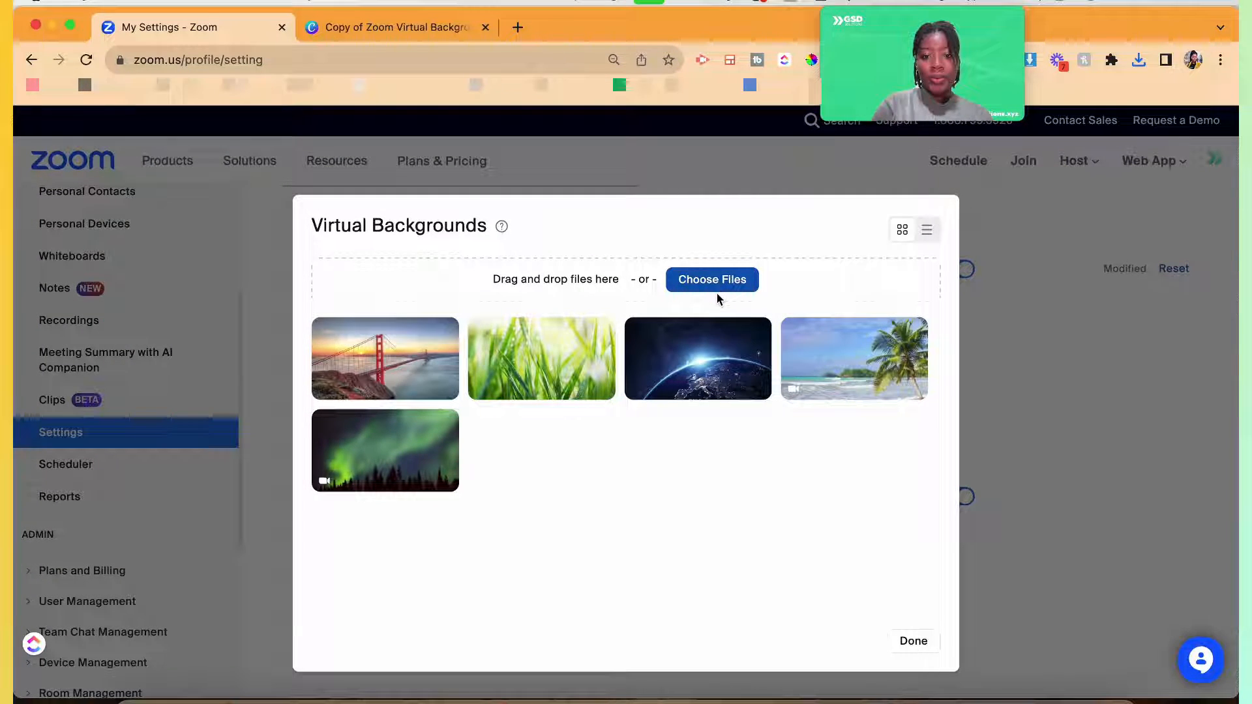
{"action": "left_click", "coordinate": [711, 280]}
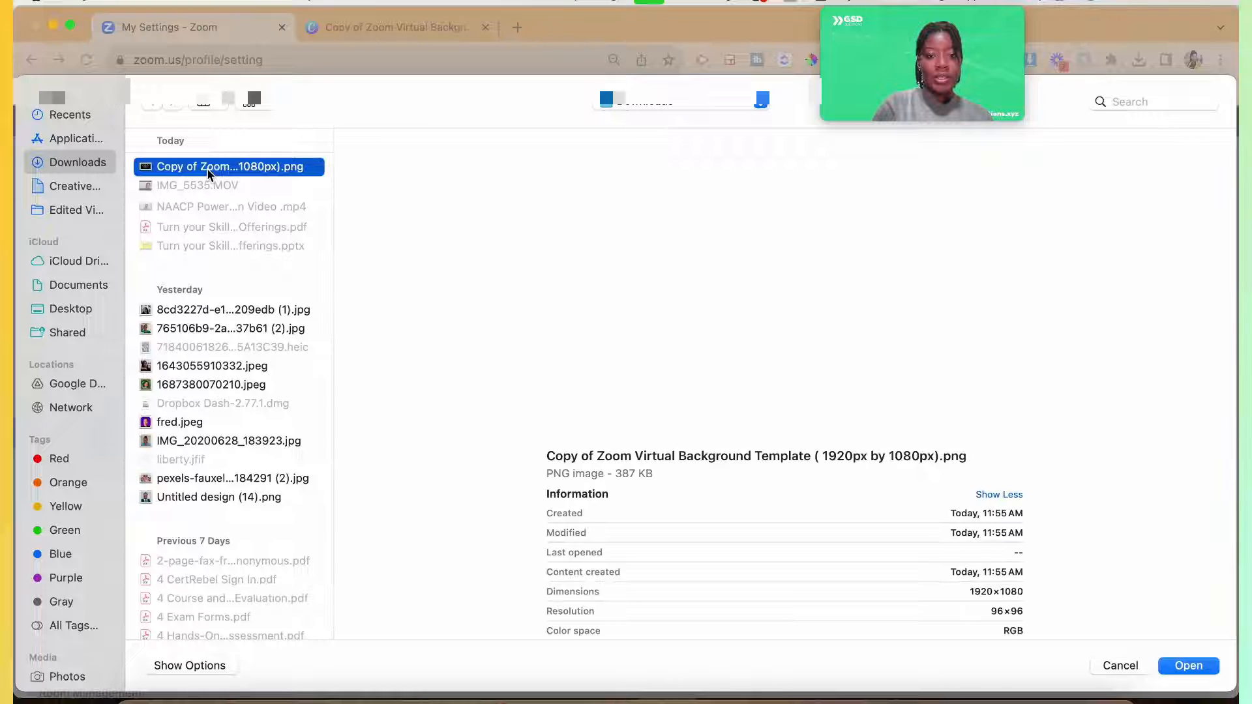
{"action": "left_click", "coordinate": [1187, 665]}
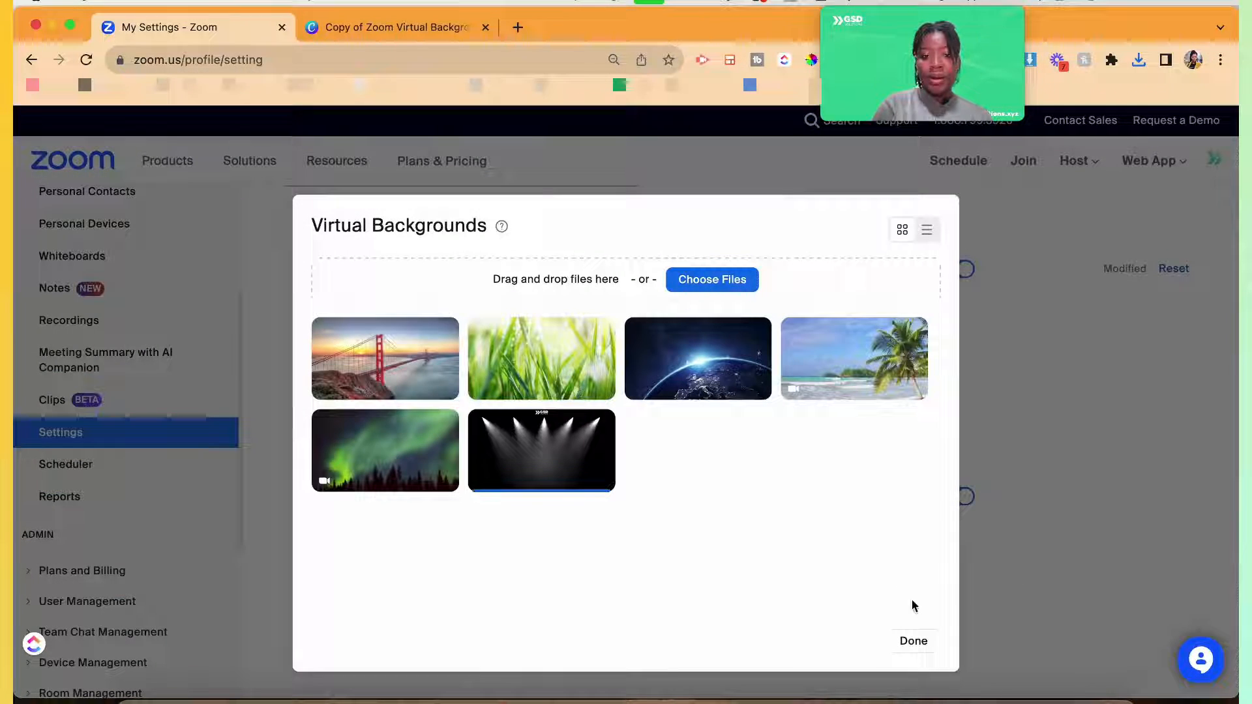
{"action": "left_click", "coordinate": [913, 640]}
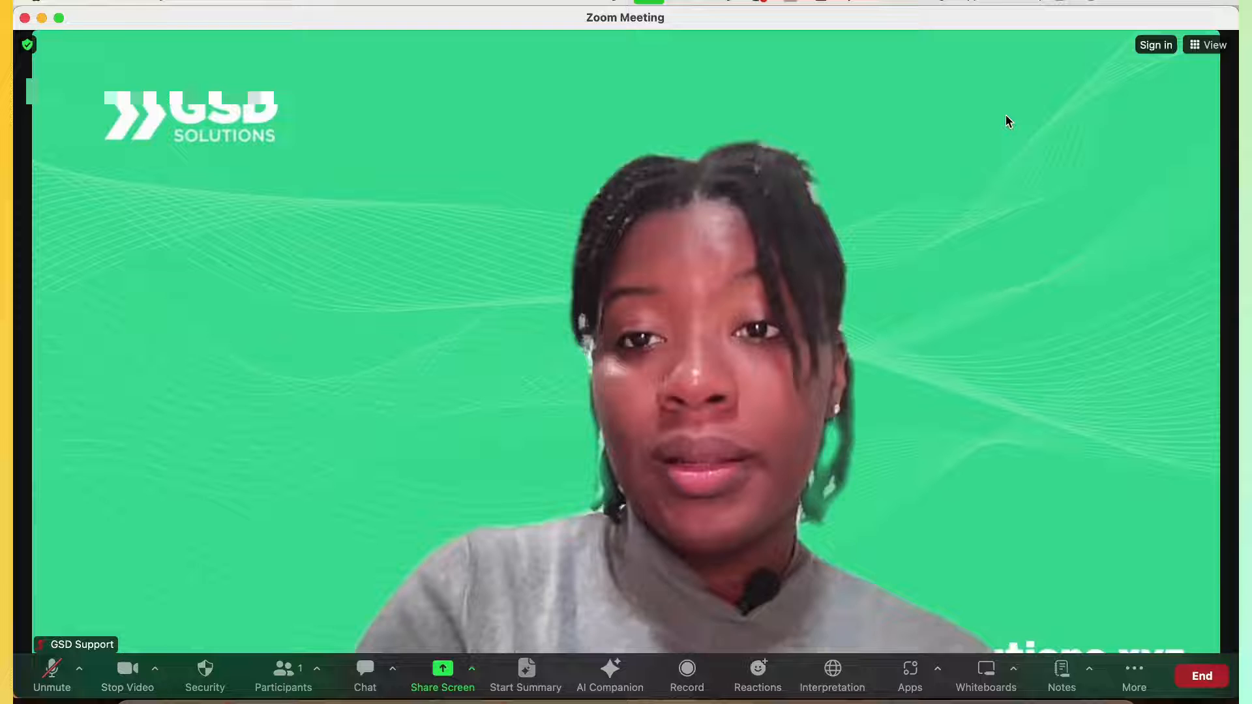
{"action": "mouse_move", "coordinate": [157, 675]}
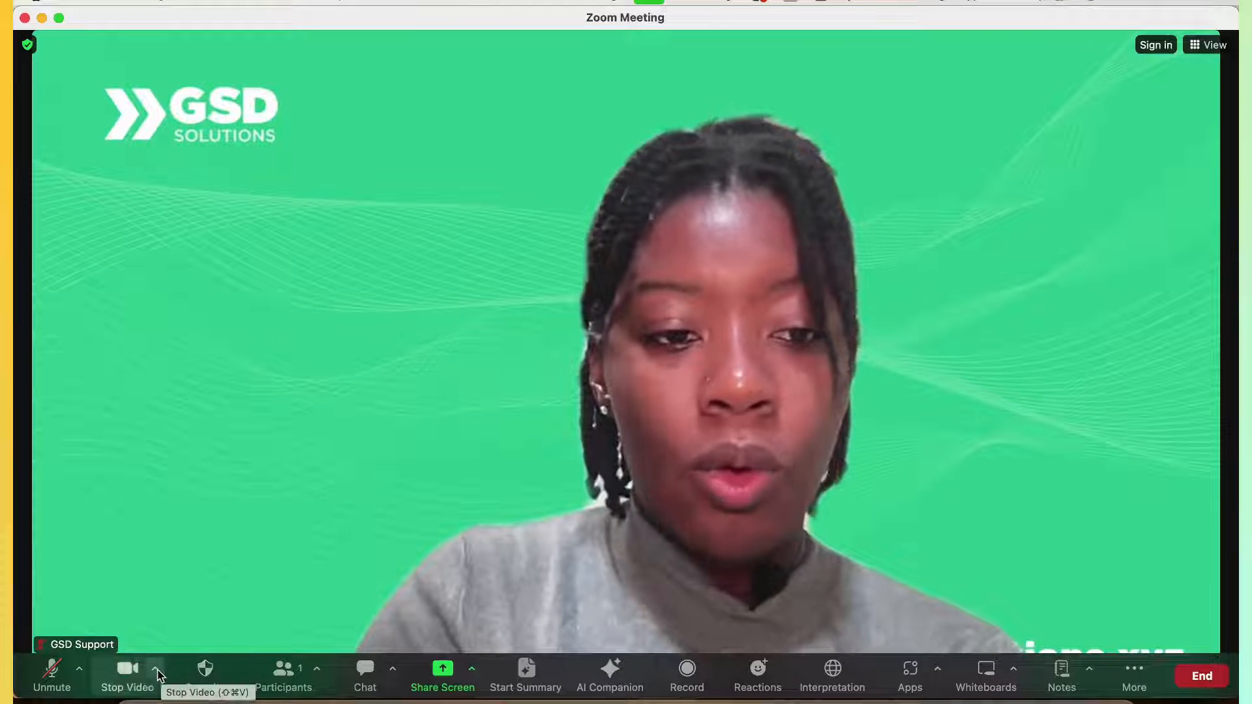
Step: From the meeting's video options, start adding a new virtual background
{"action": "left_click", "coordinate": [158, 668]}
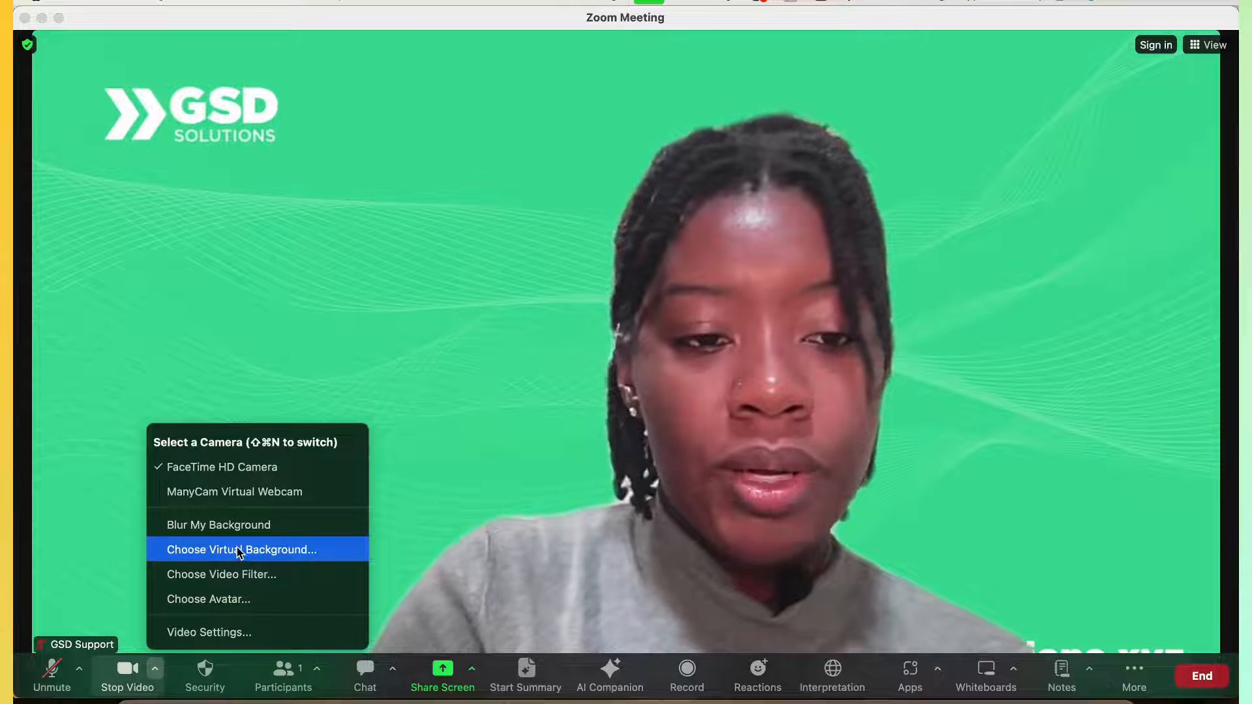
{"action": "left_click", "coordinate": [240, 549]}
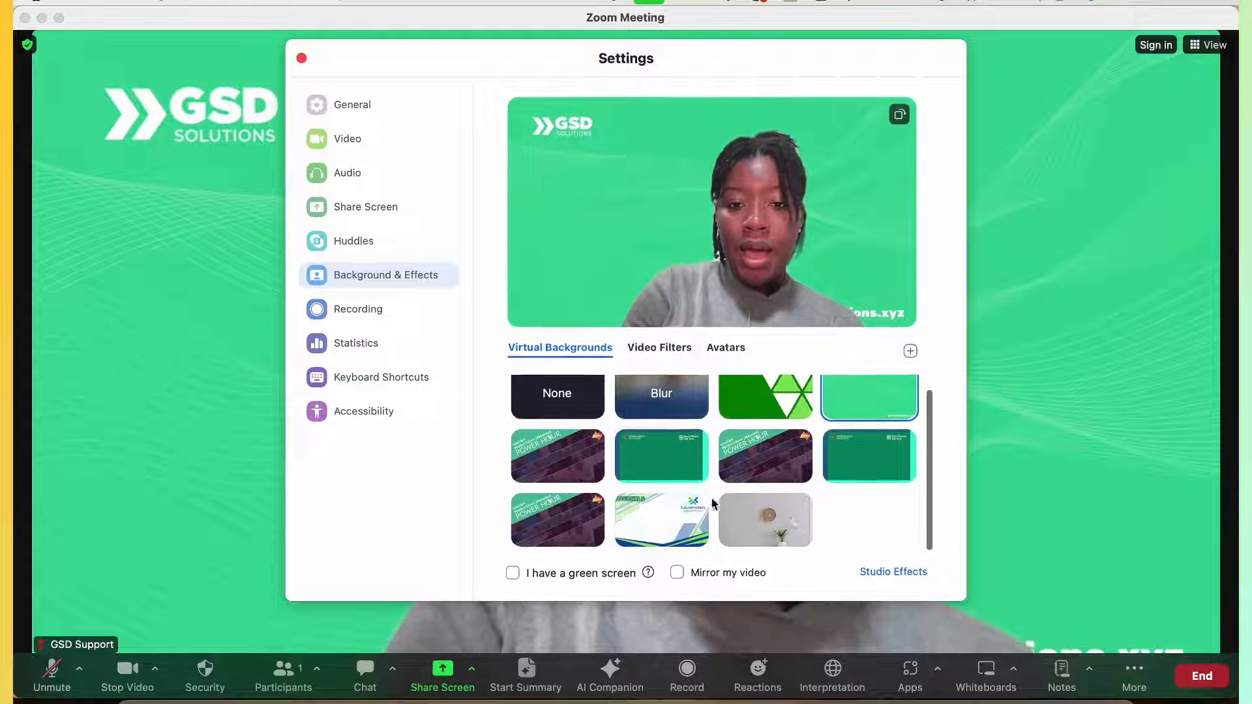
{"action": "left_click", "coordinate": [909, 351]}
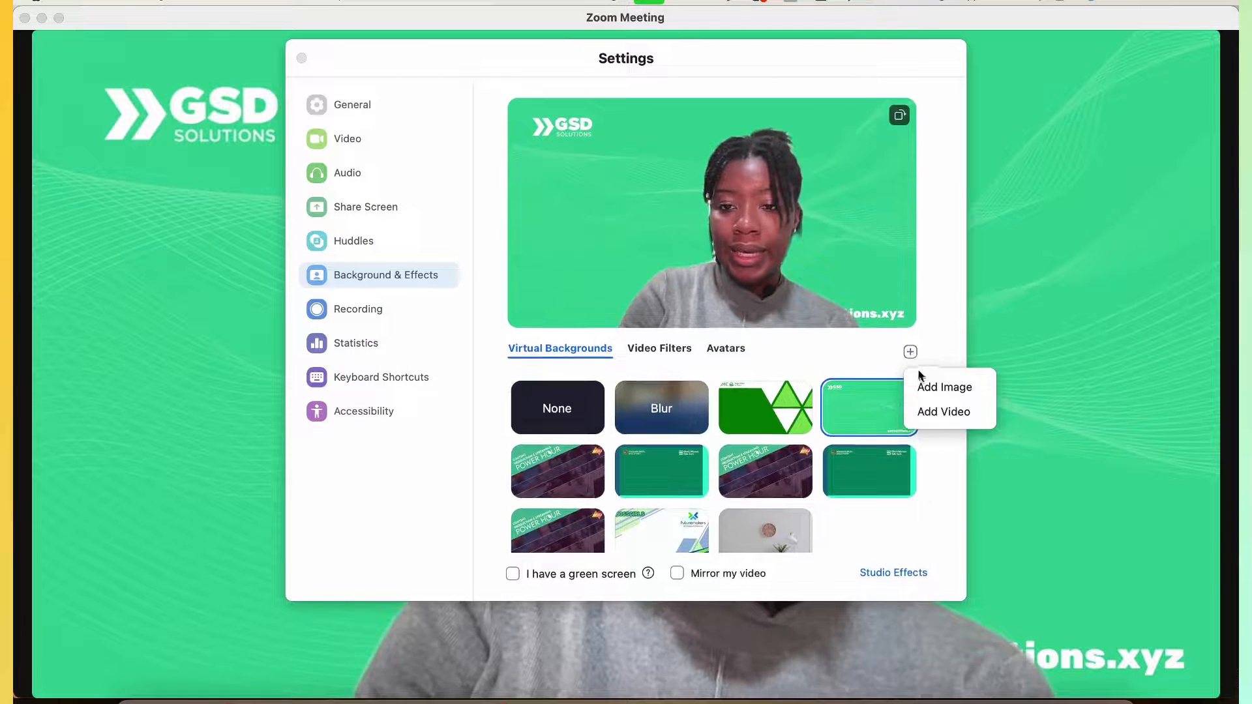
{"action": "mouse_move", "coordinate": [945, 388]}
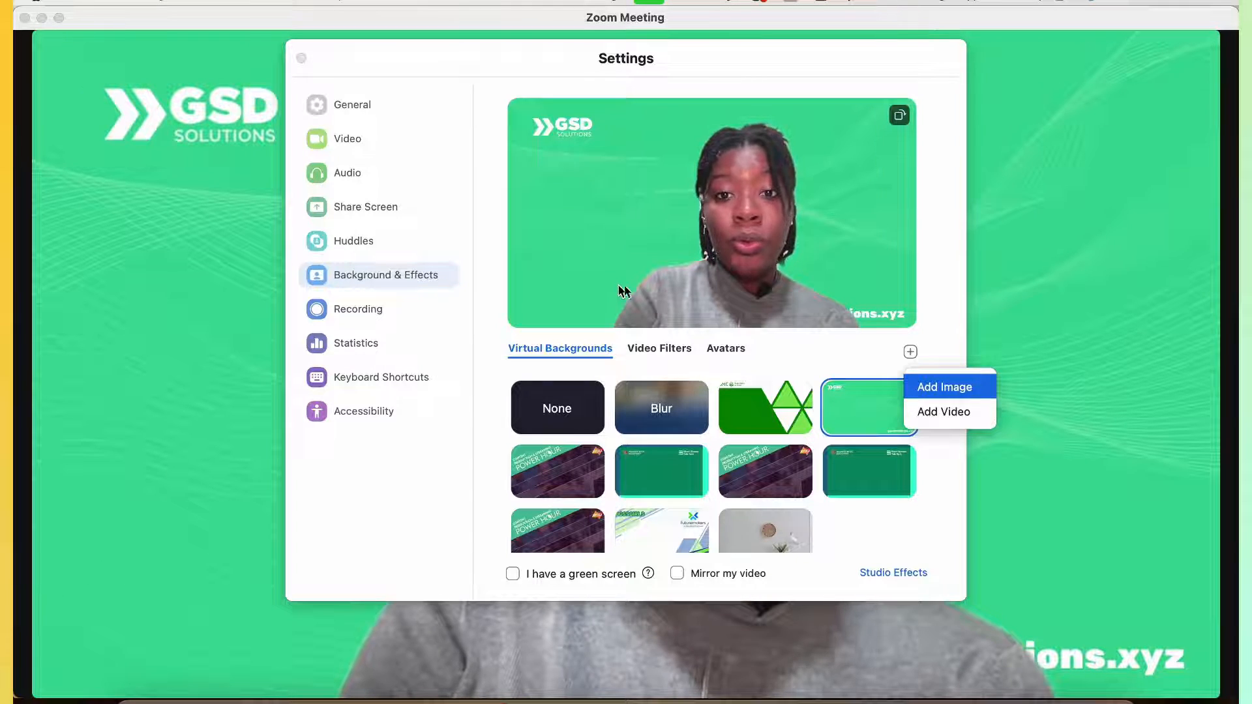
Step: Add the Canva spotlights PNG as the virtual background and apply it
{"action": "left_click", "coordinate": [945, 388]}
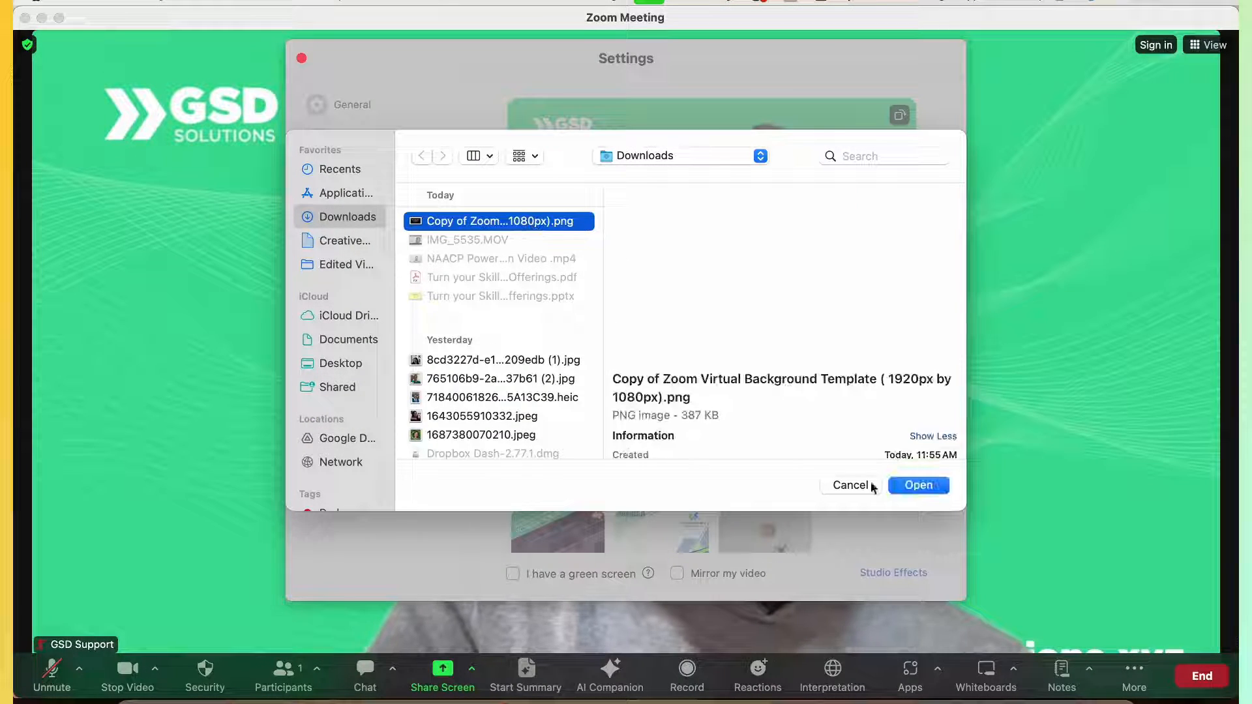
{"action": "left_click", "coordinate": [917, 485]}
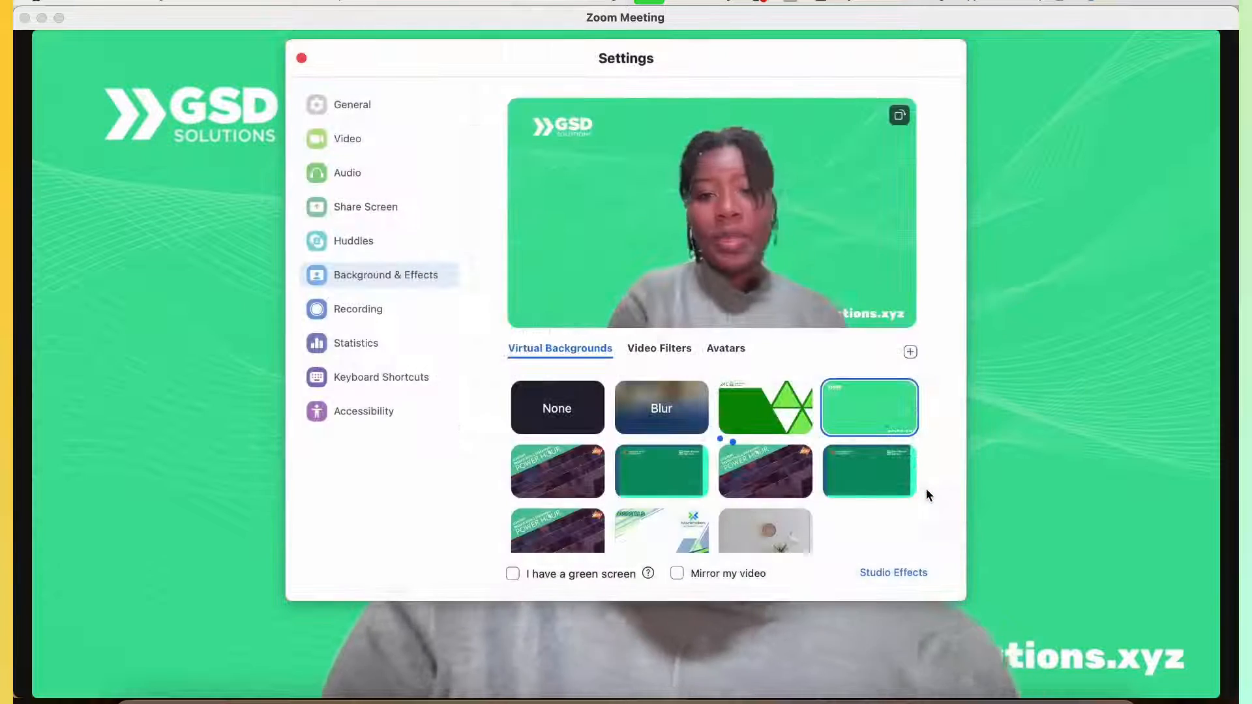
{"action": "left_click", "coordinate": [868, 520]}
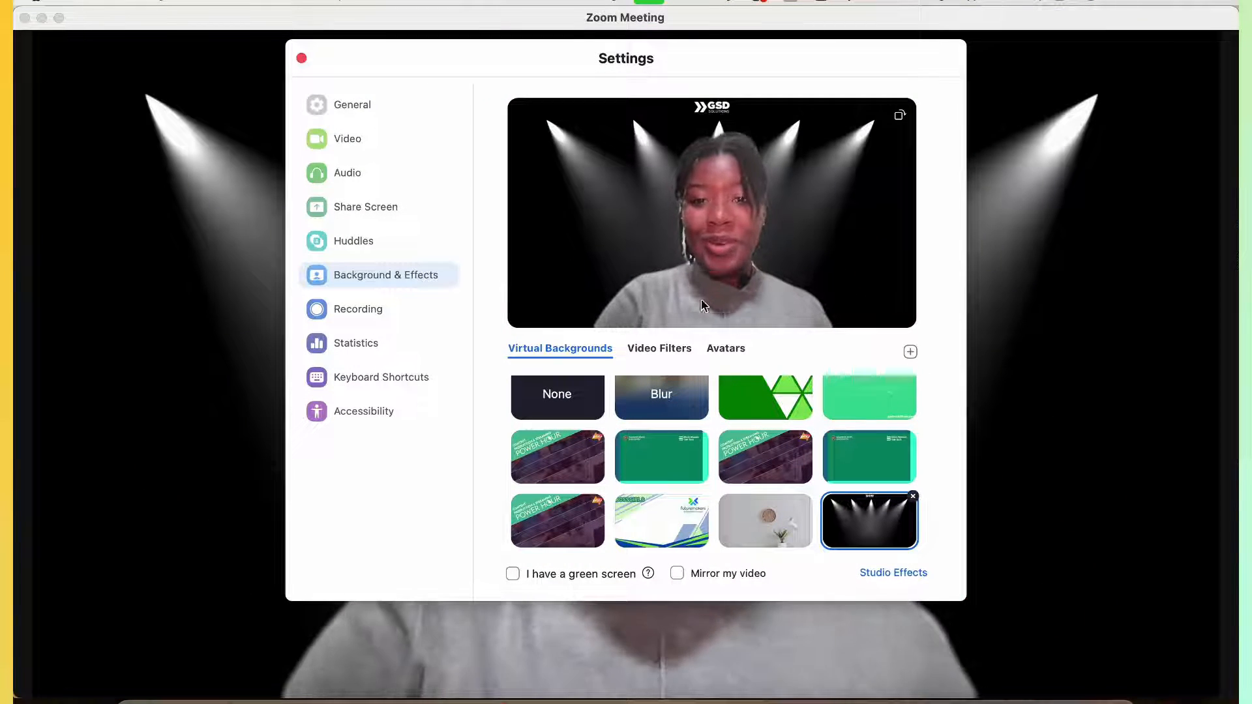
{"action": "left_click", "coordinate": [301, 57]}
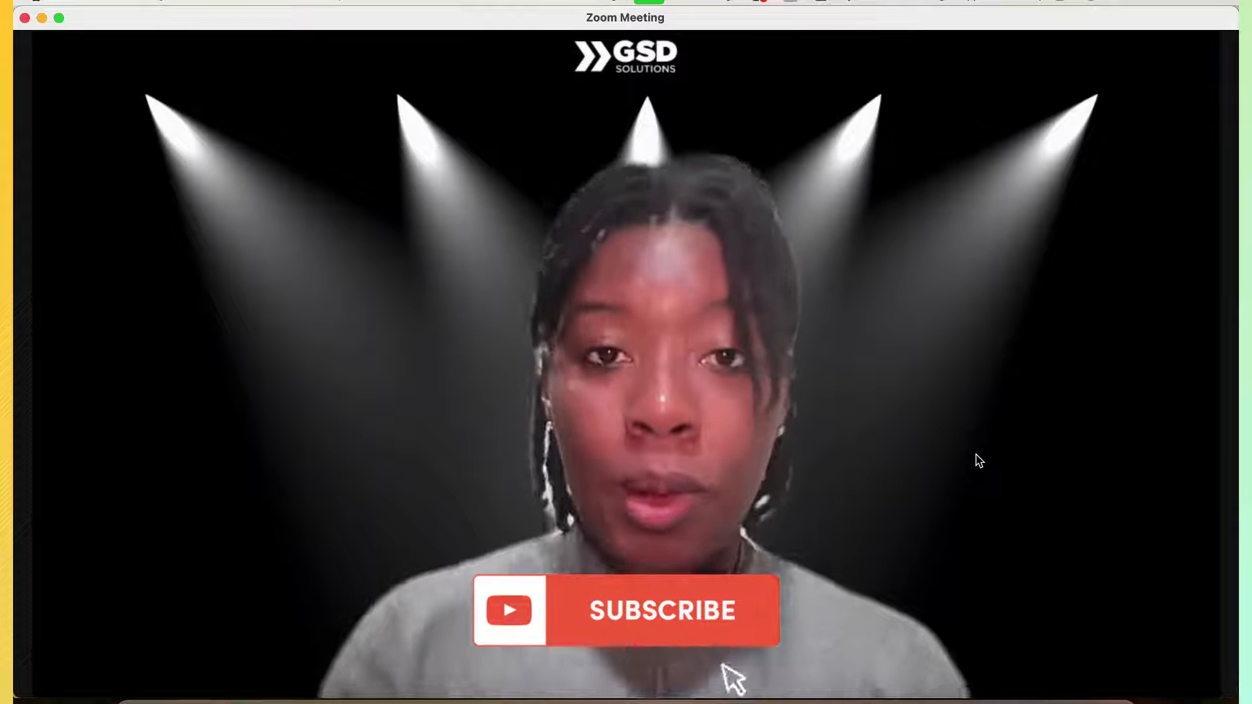
{"action": "left_click", "coordinate": [661, 610]}
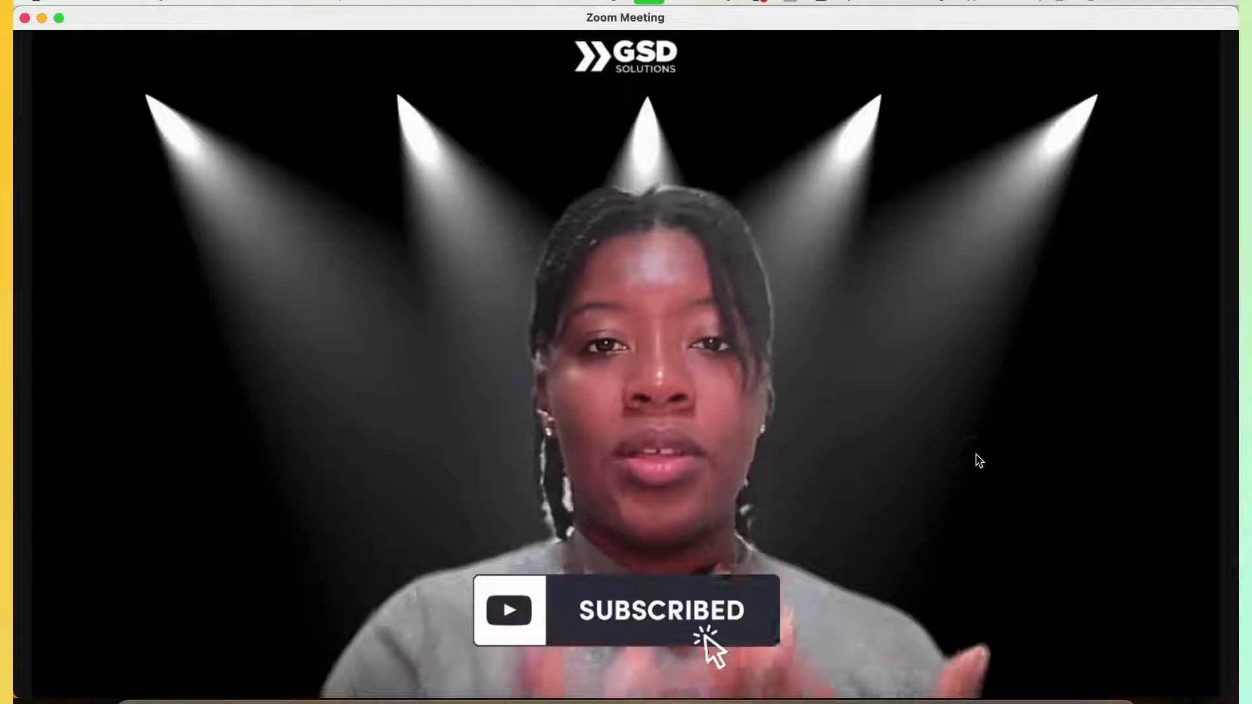